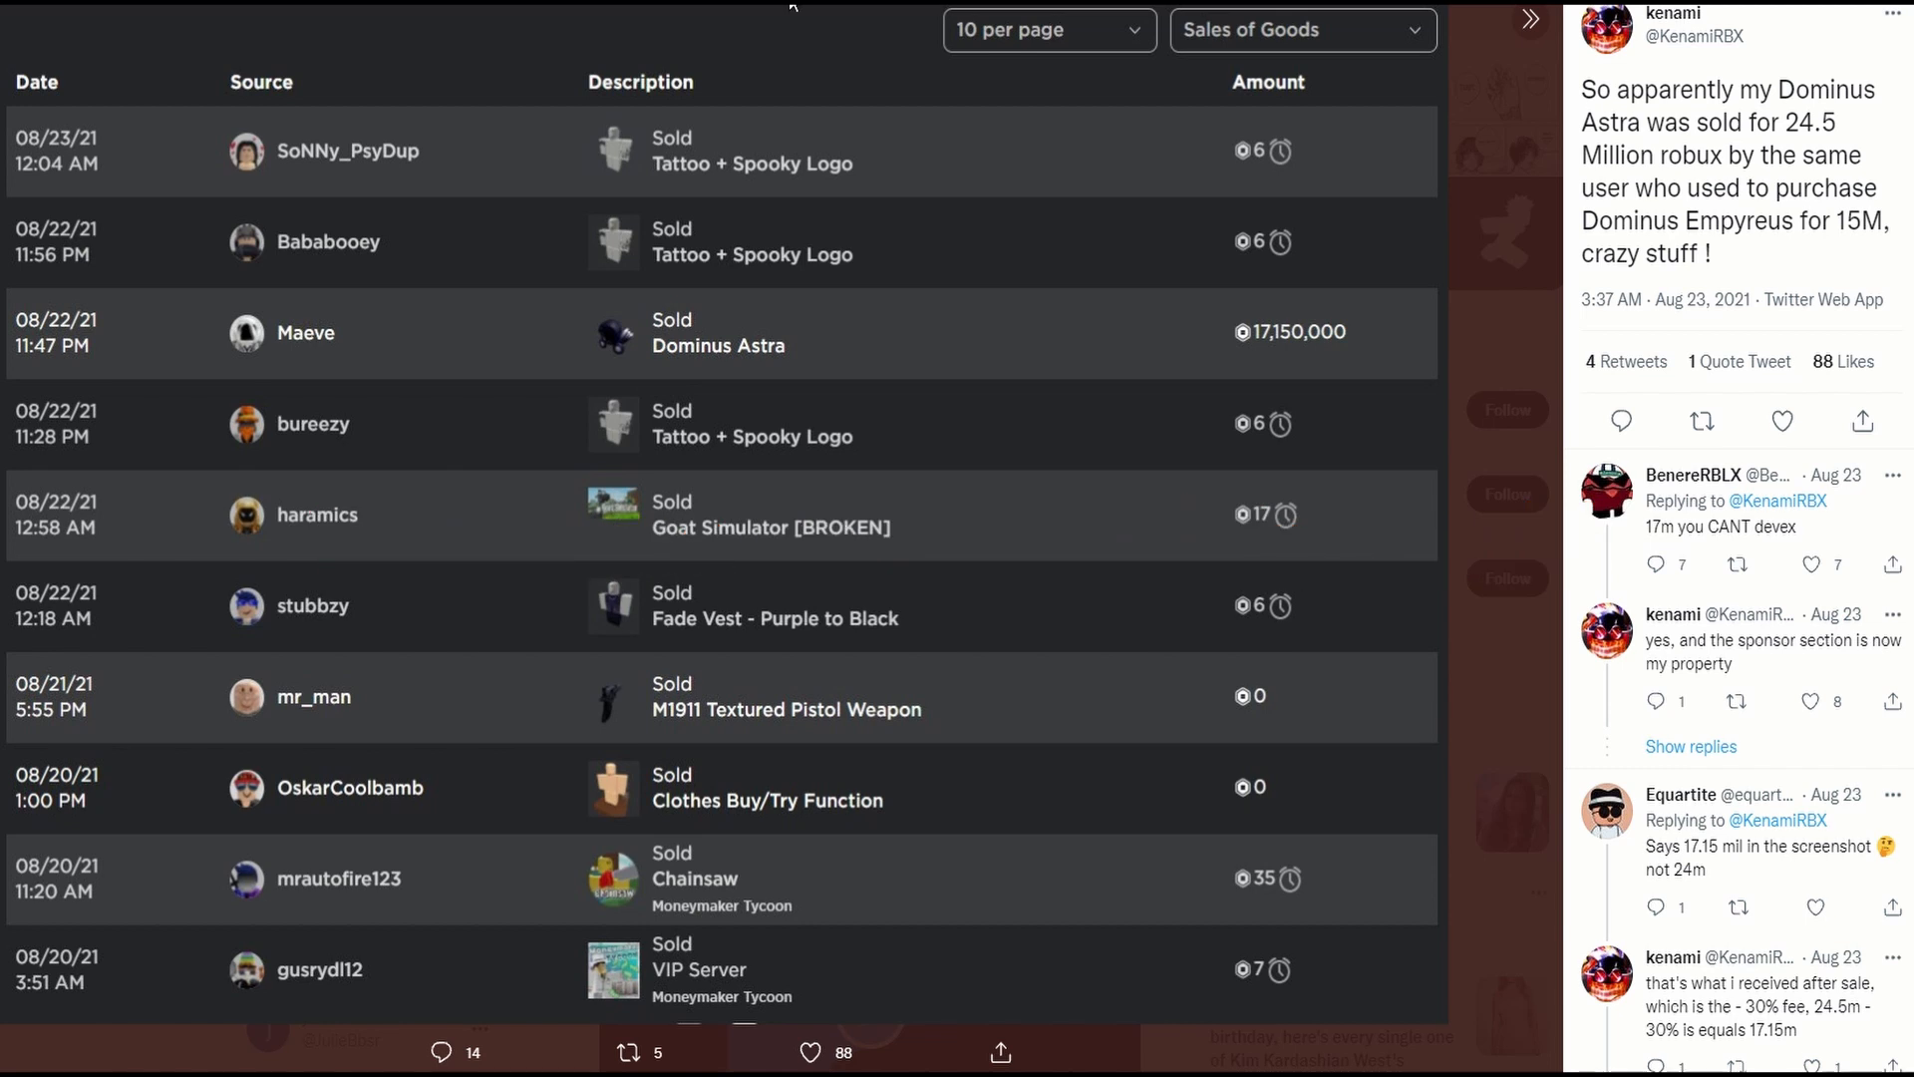
pyautogui.moveTo(1862, 152)
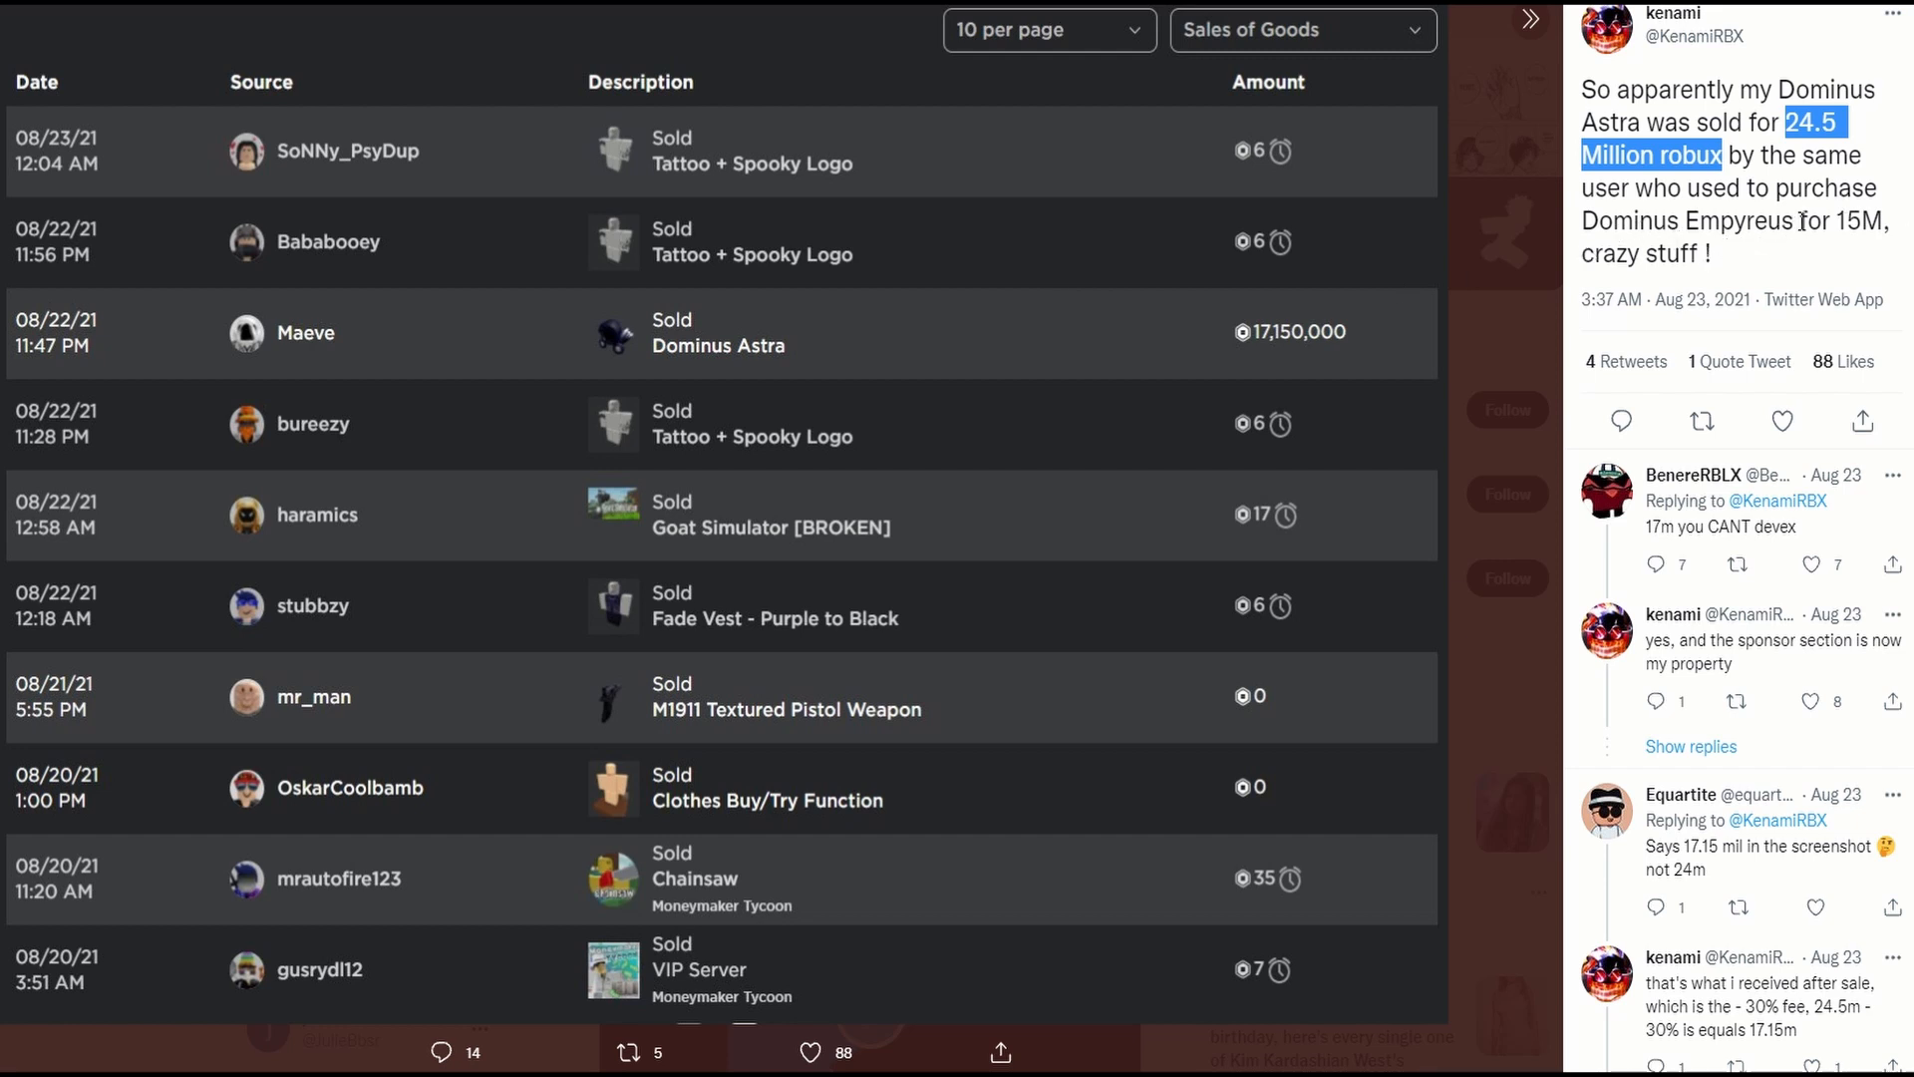
pyautogui.moveTo(303, 388)
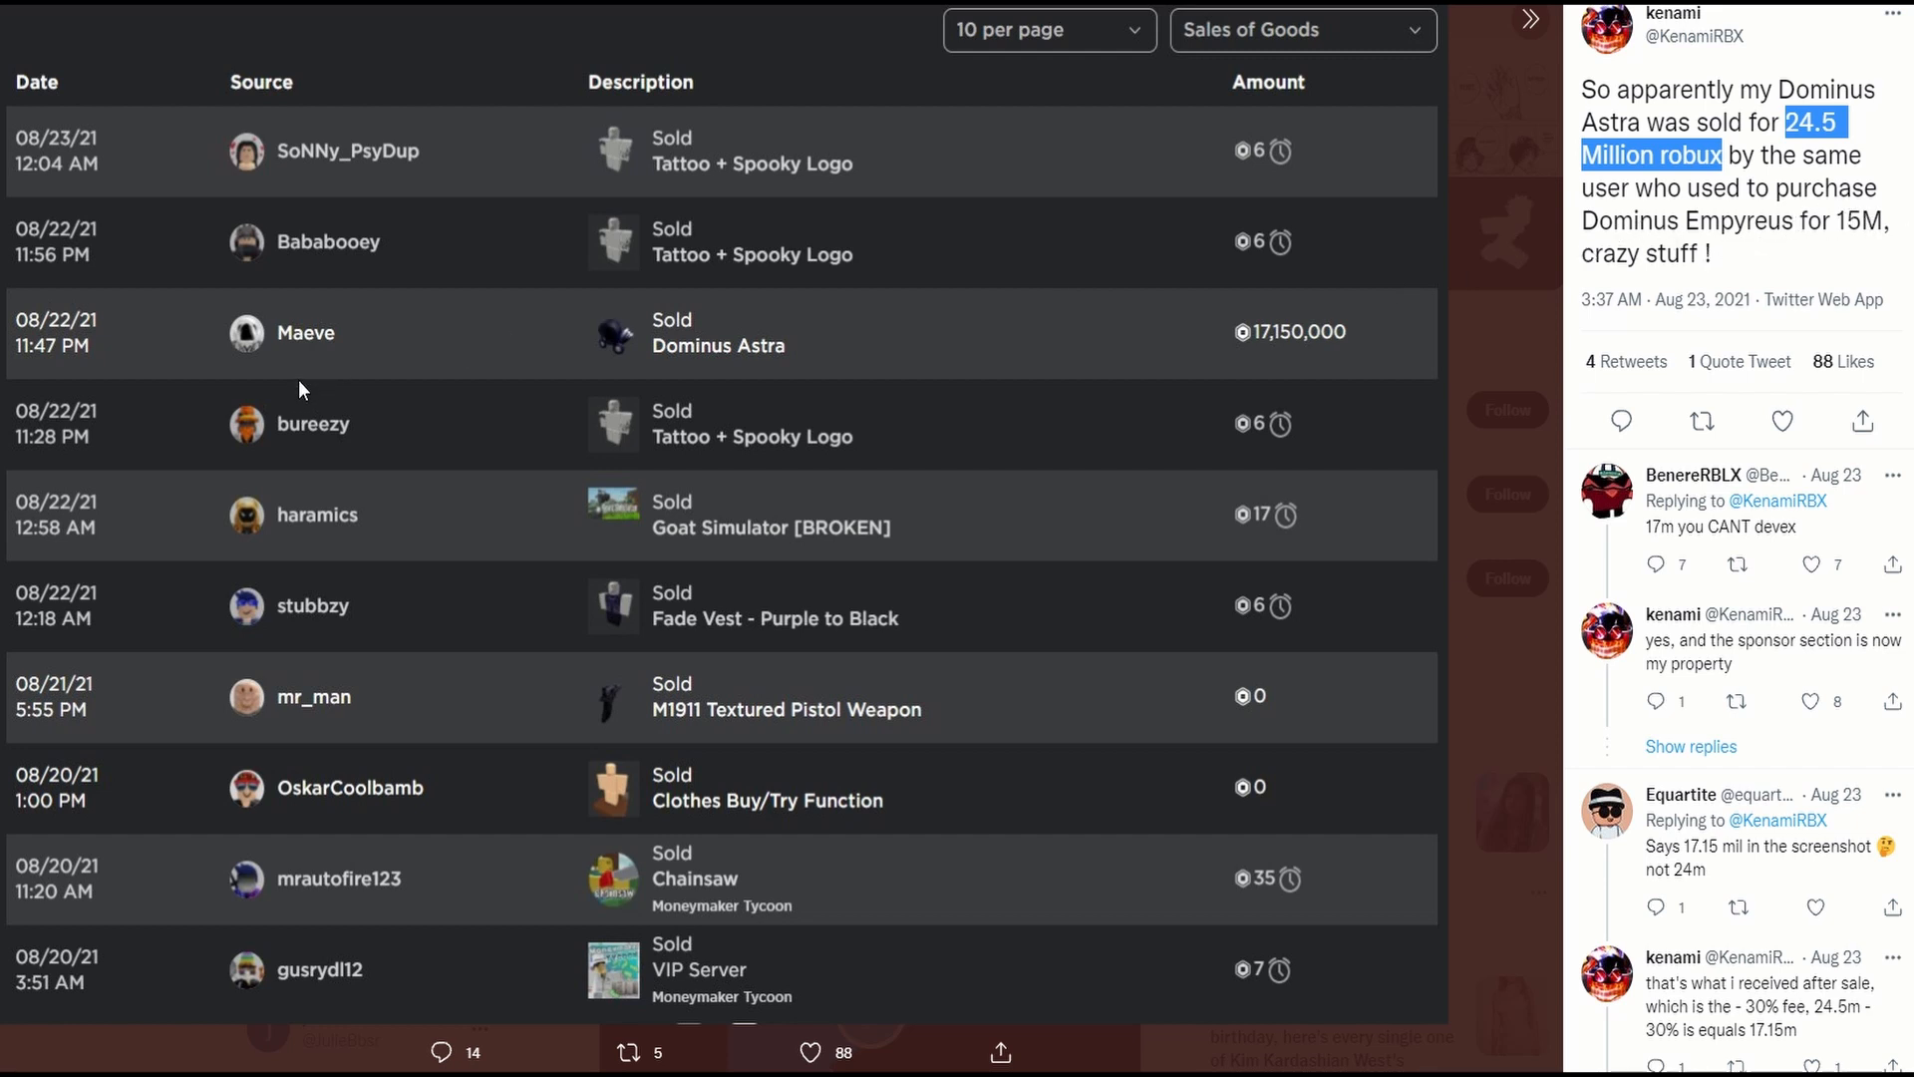
pyautogui.moveTo(323, 354)
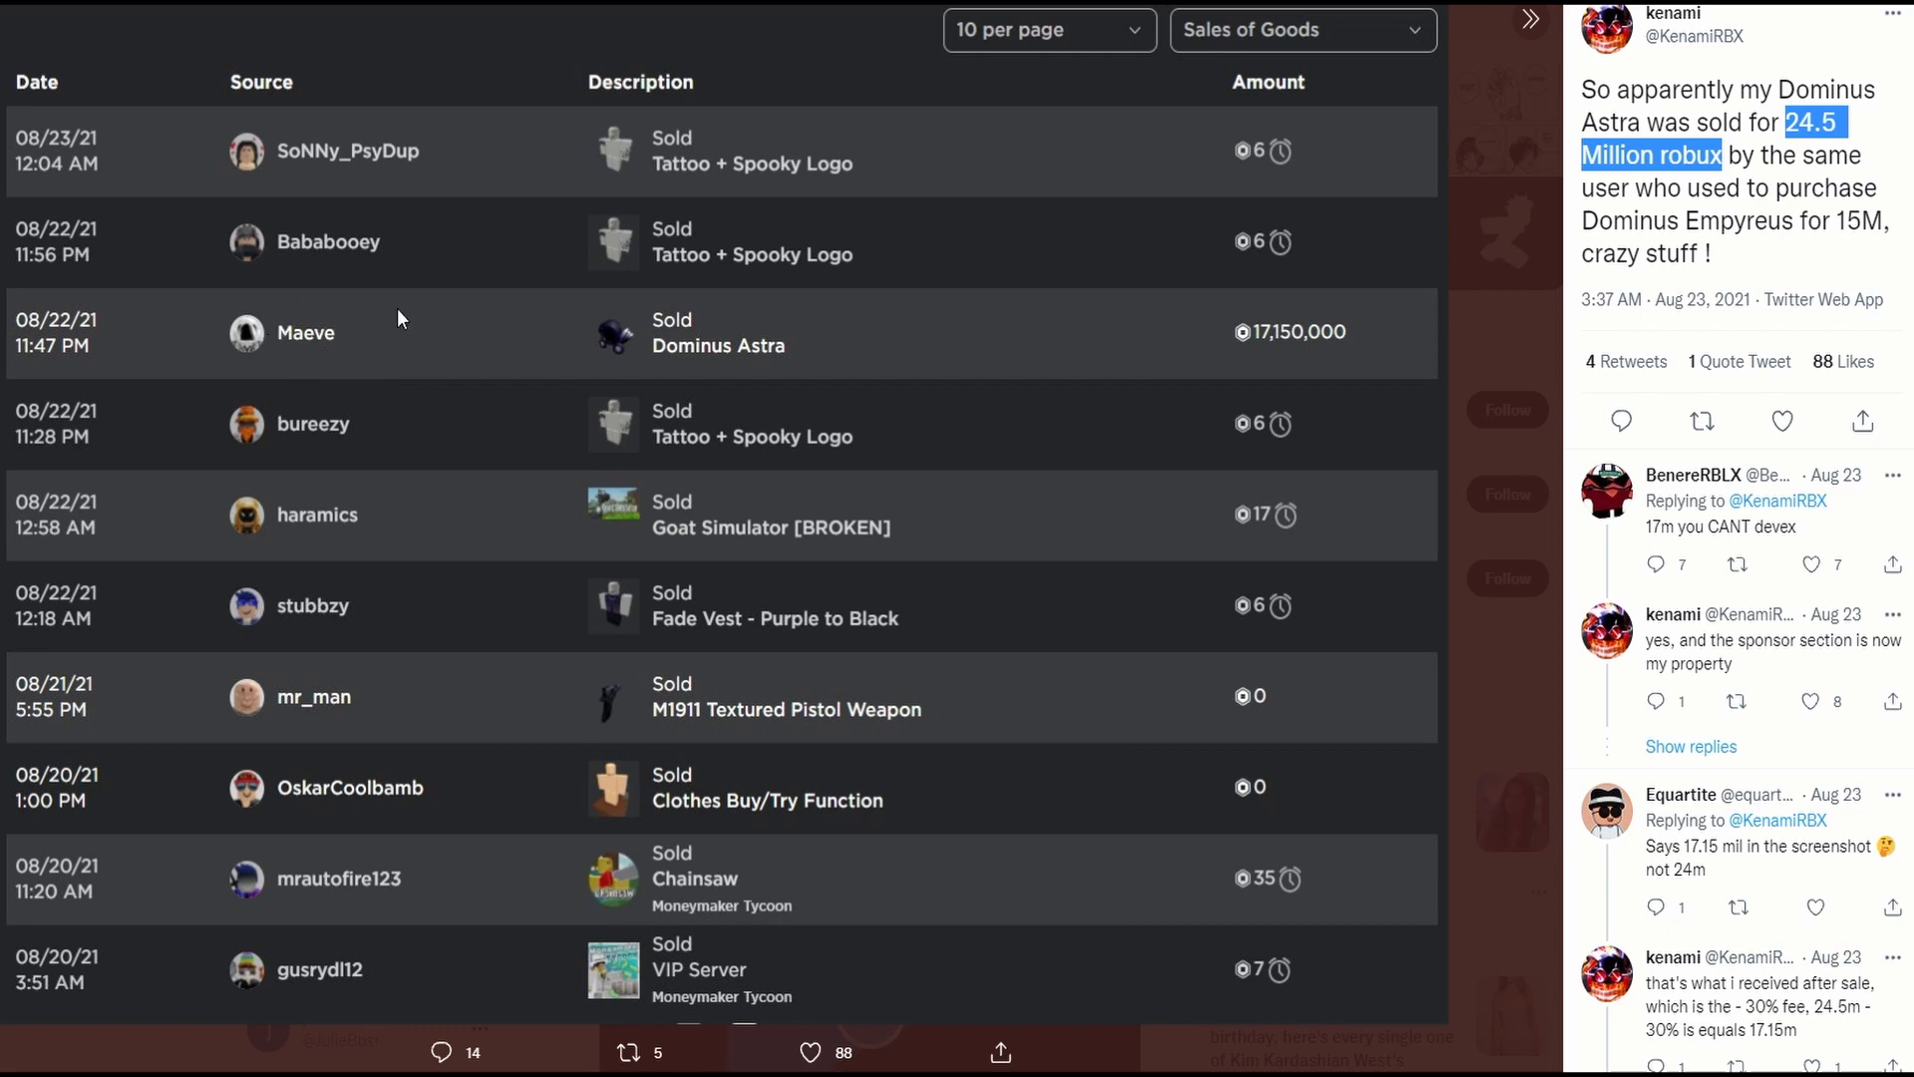
pyautogui.moveTo(1902, 229)
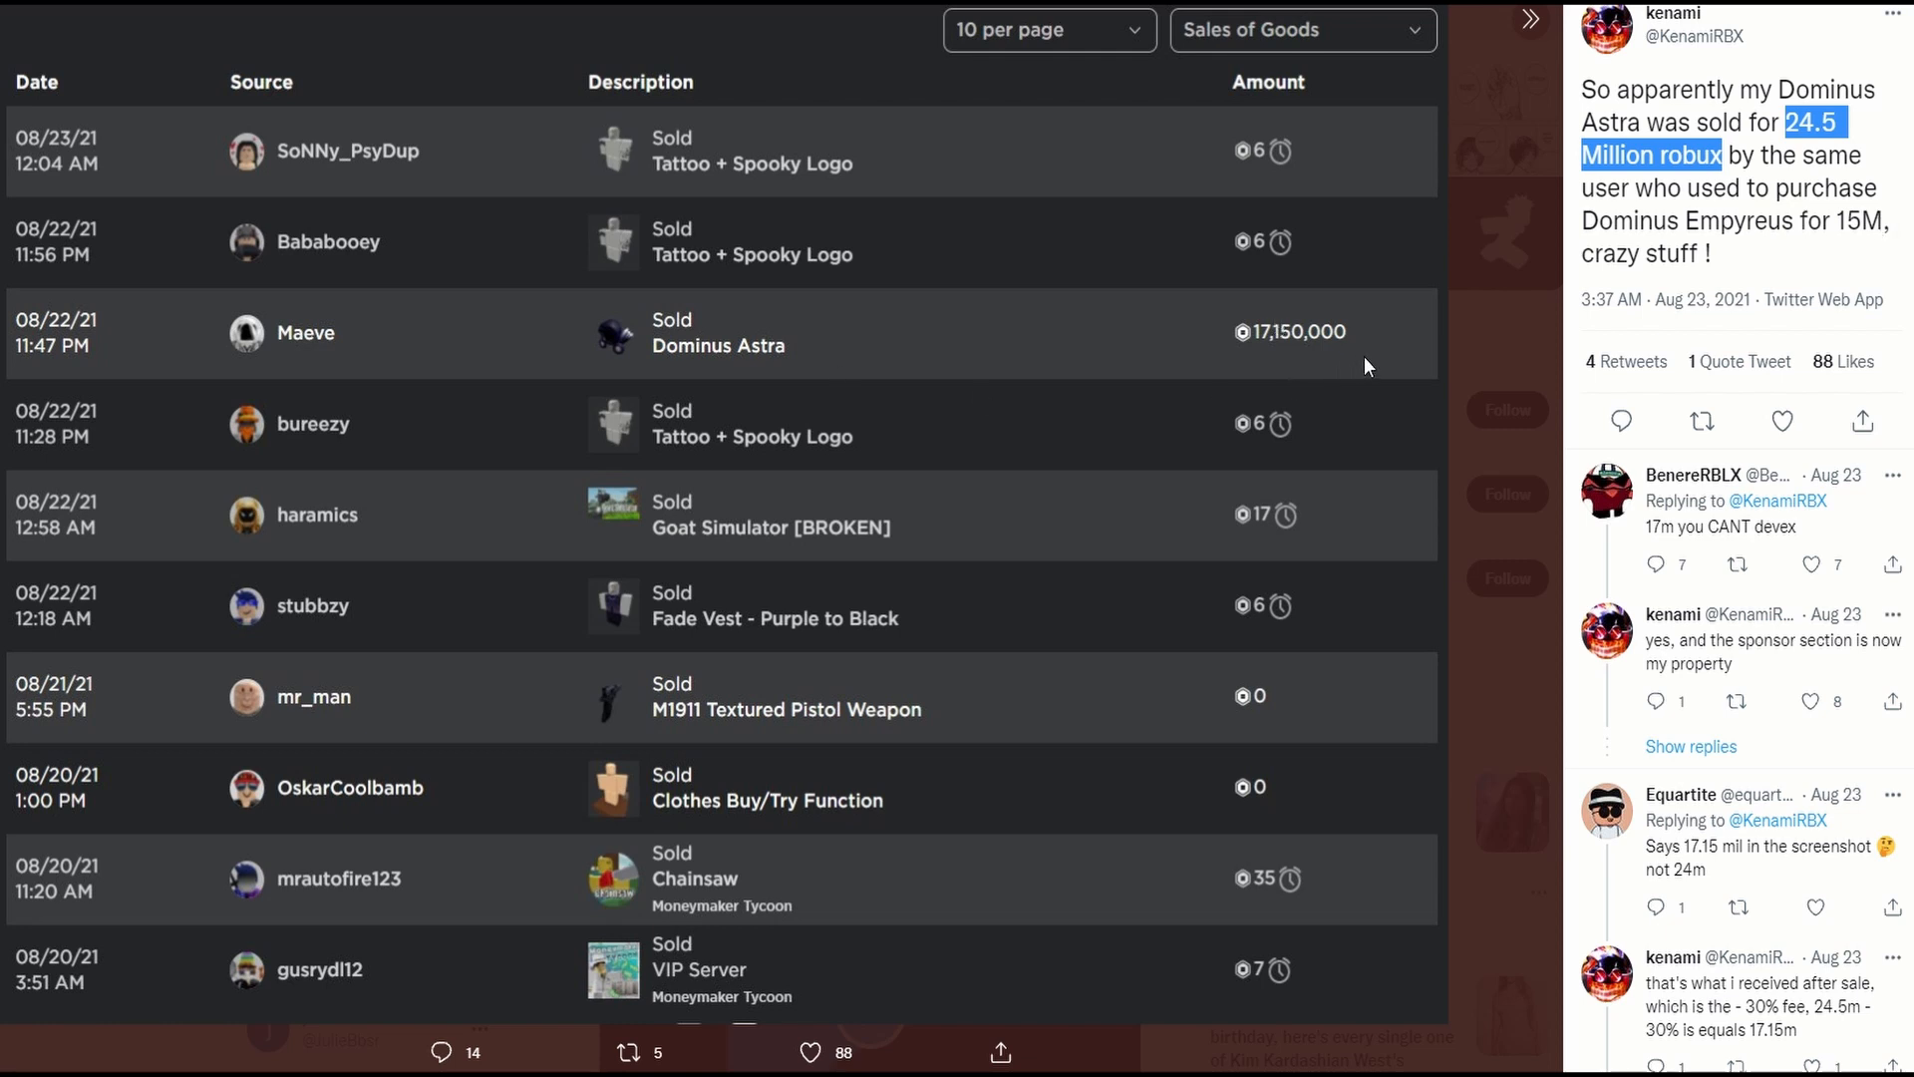
pyautogui.moveTo(1375, 321)
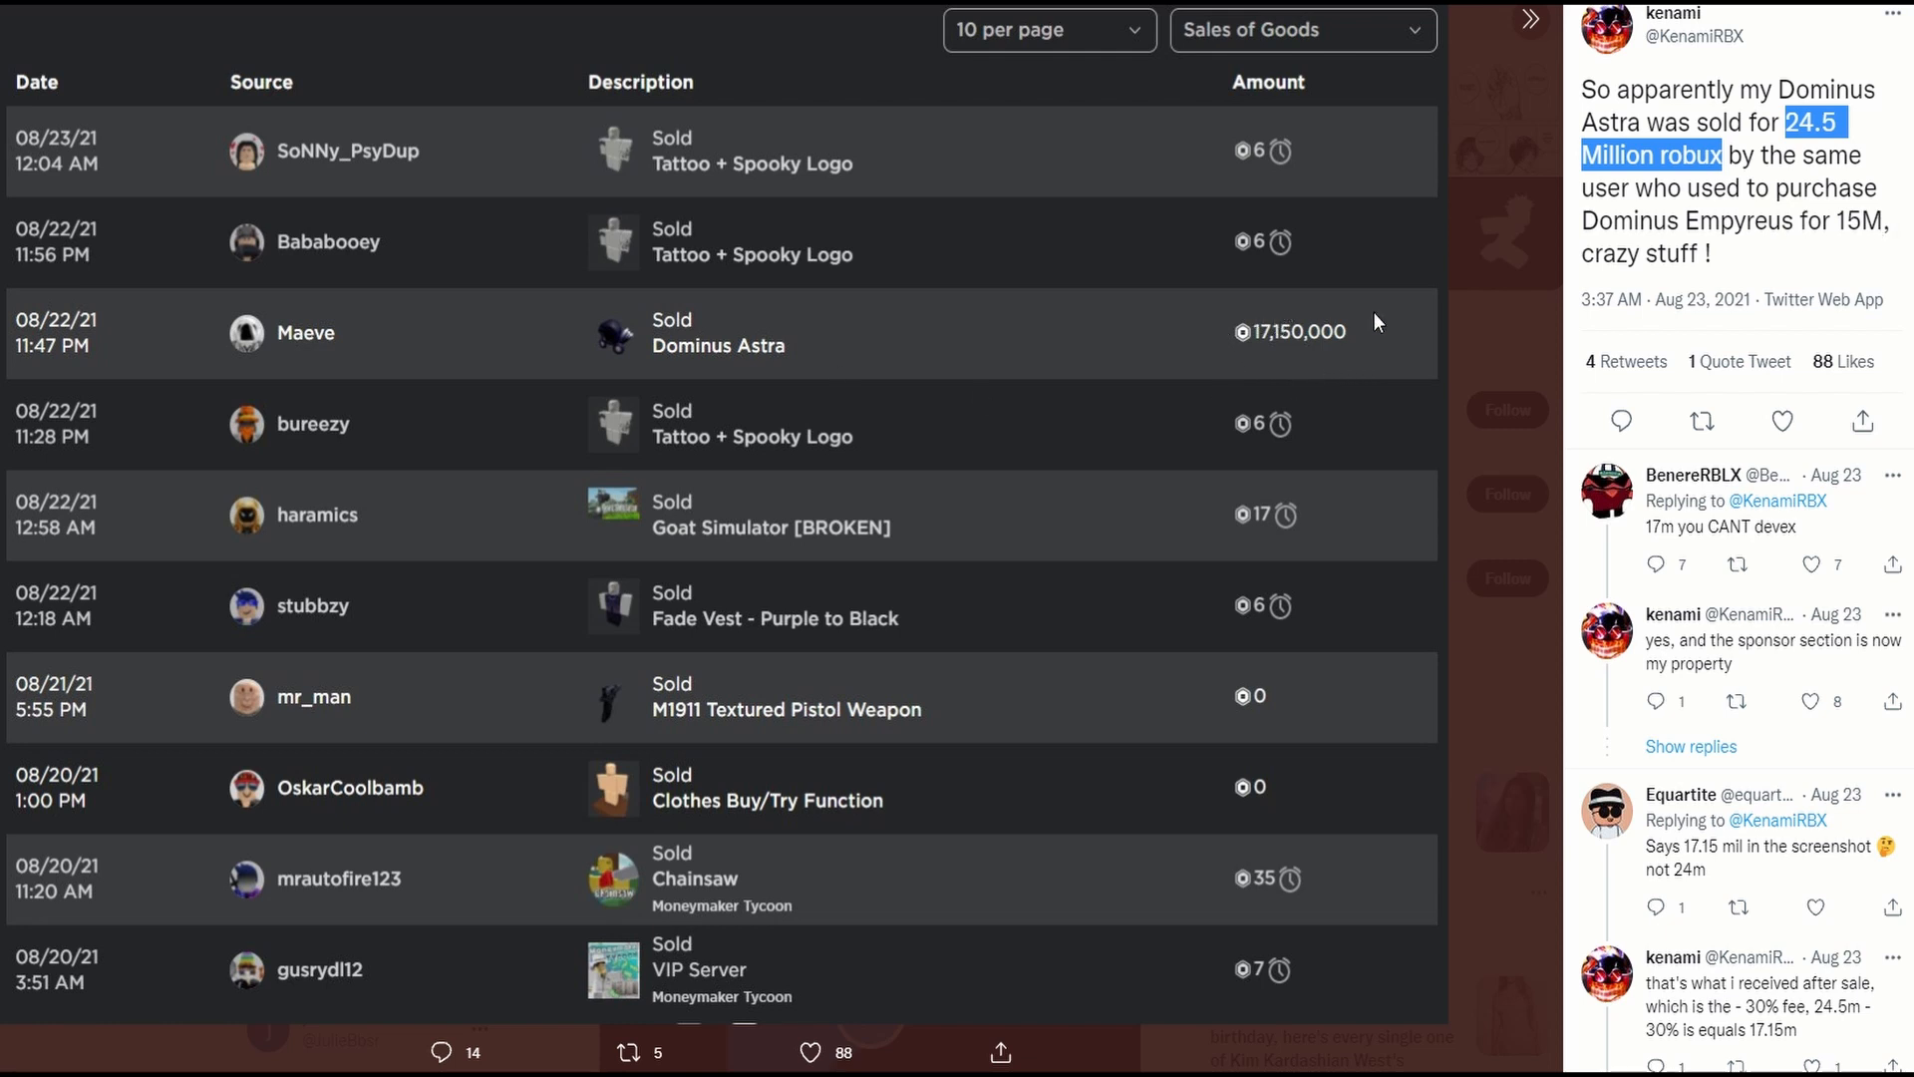
pyautogui.moveTo(1263, 332)
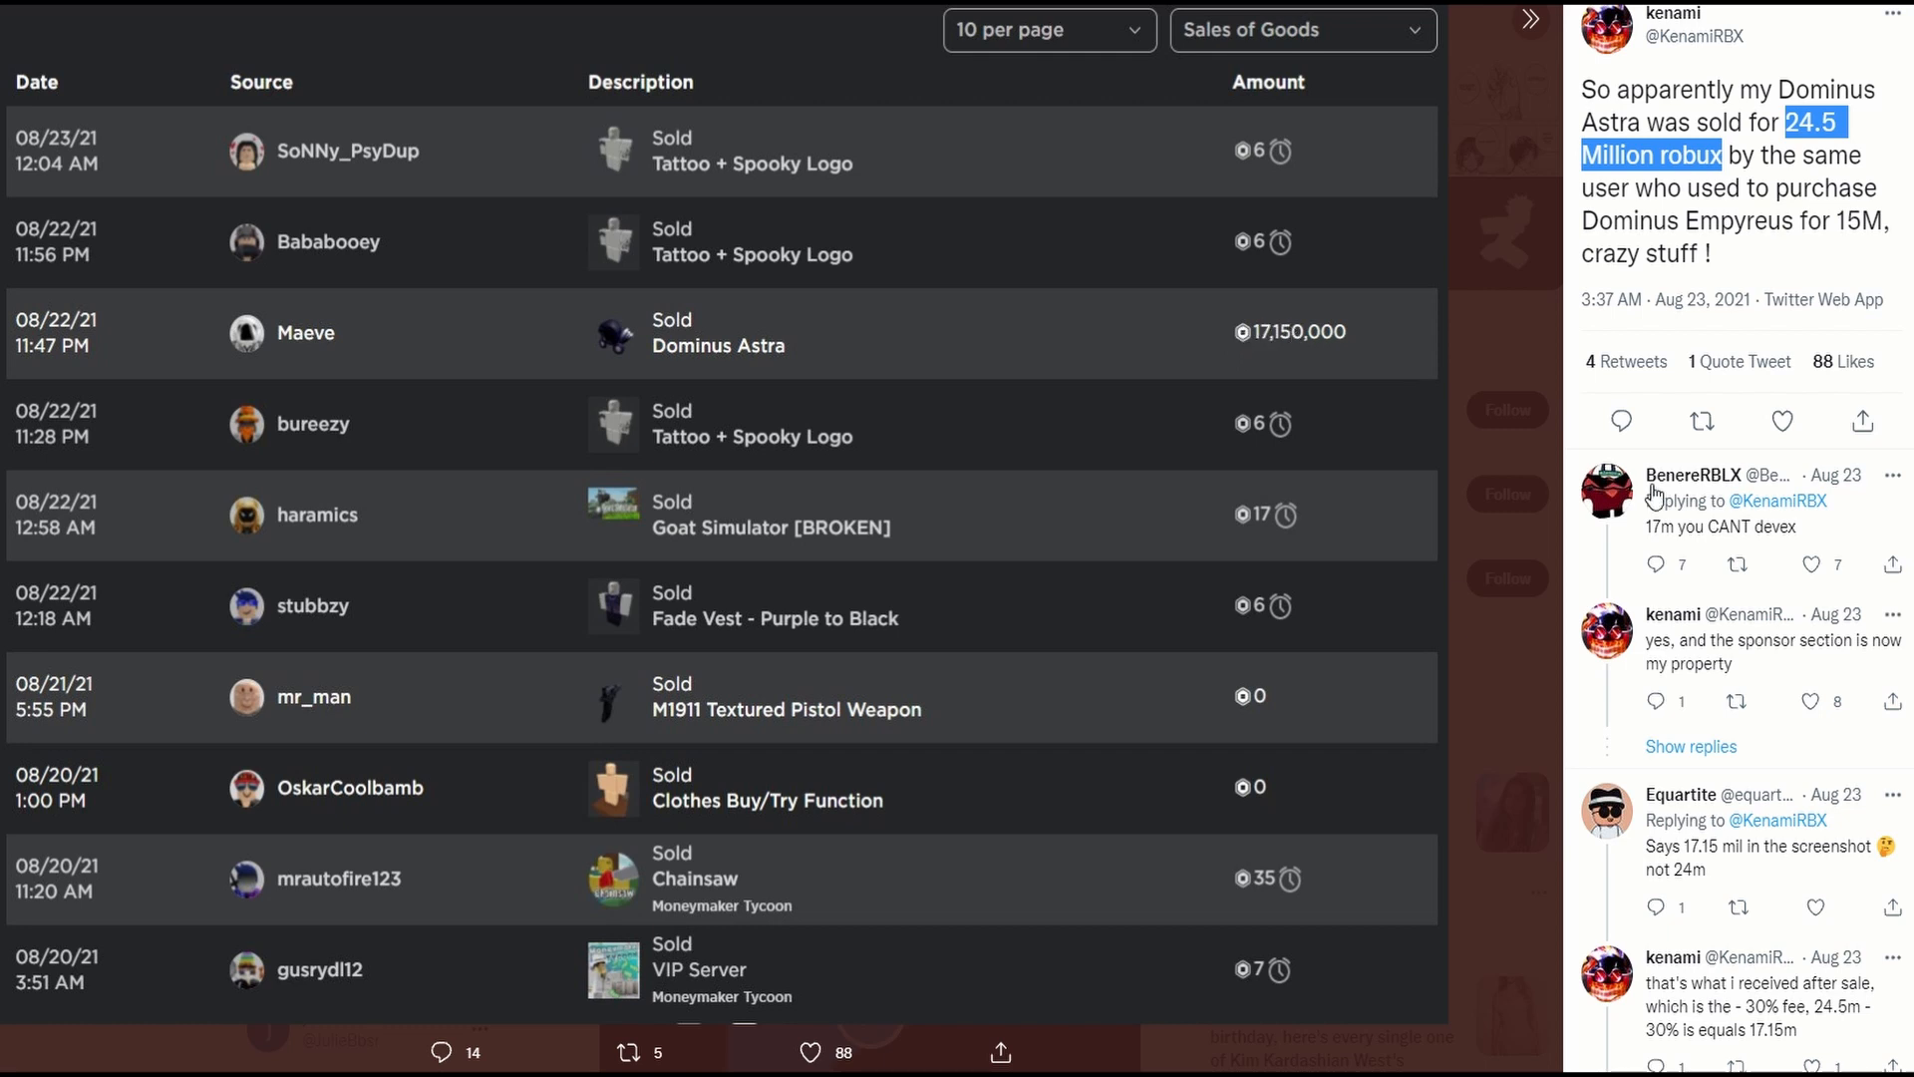
pyautogui.scroll(-3)
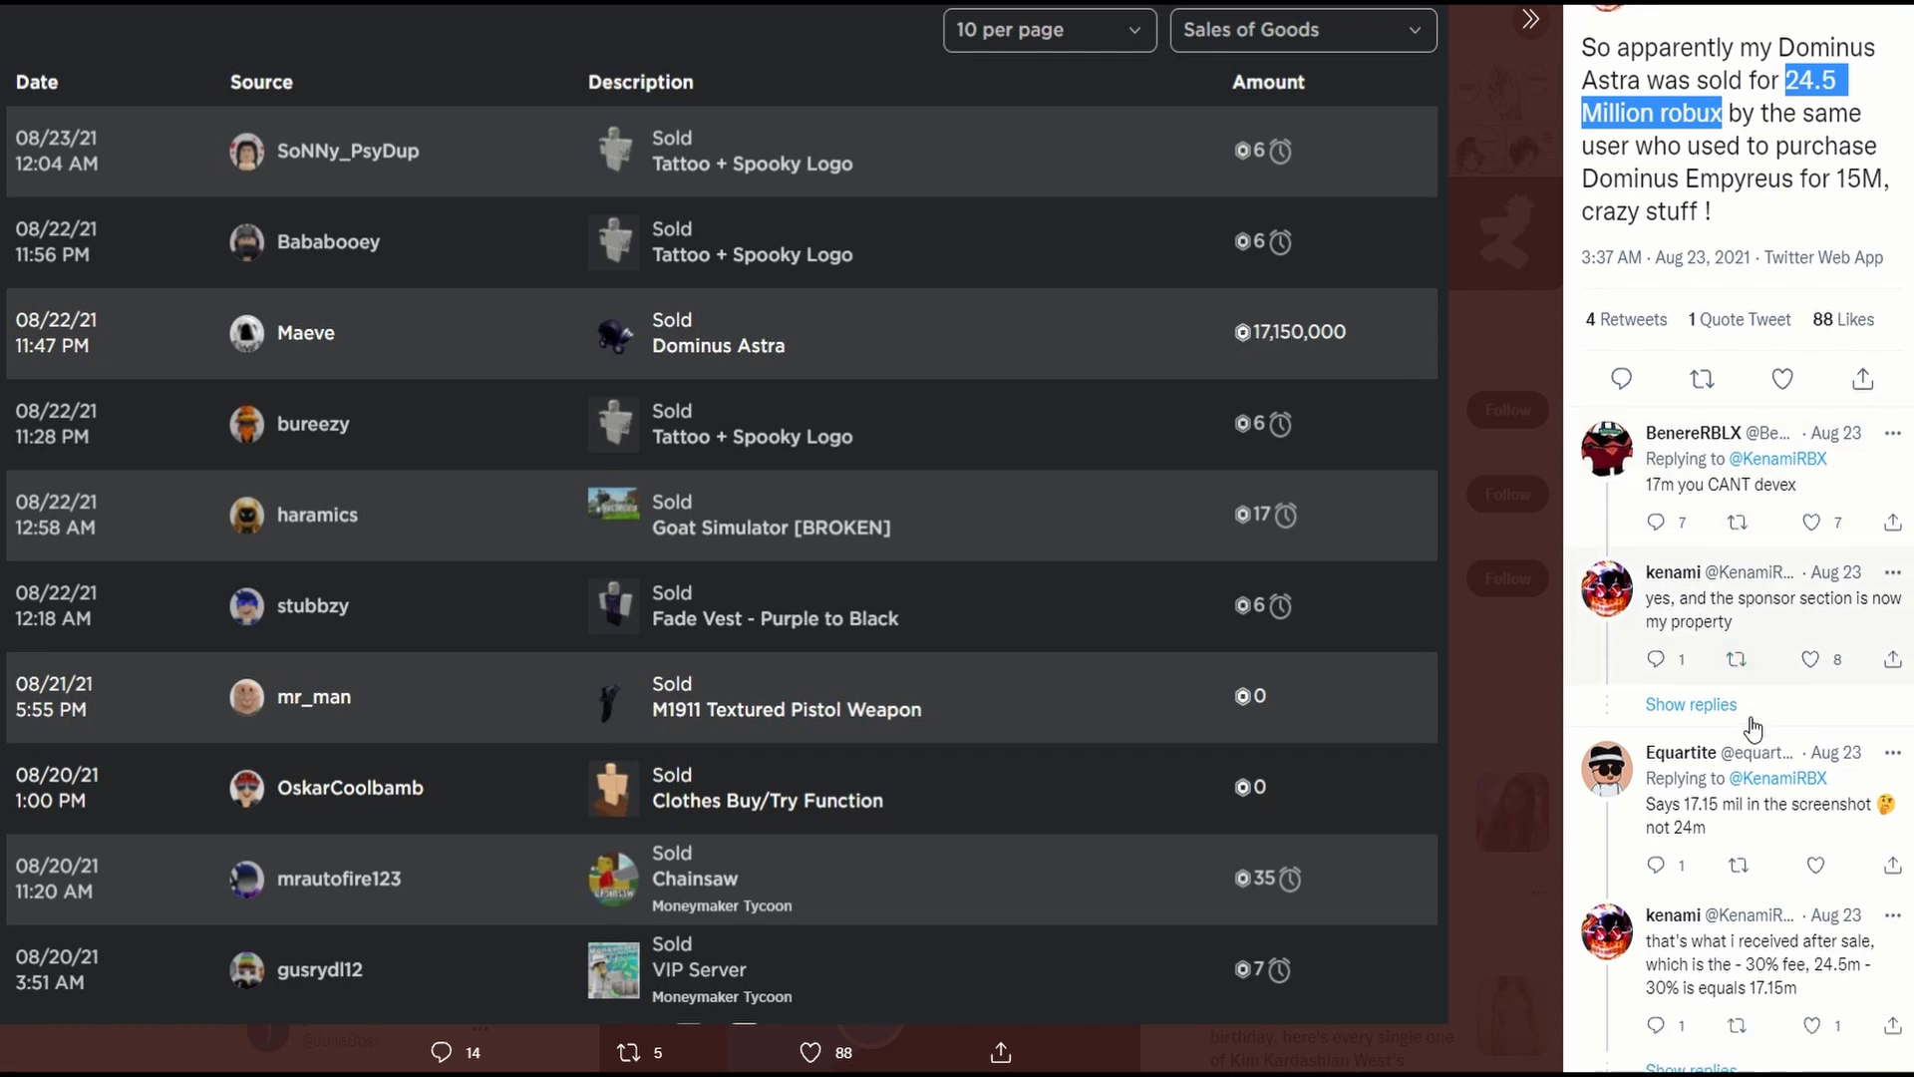
pyautogui.scroll(-3)
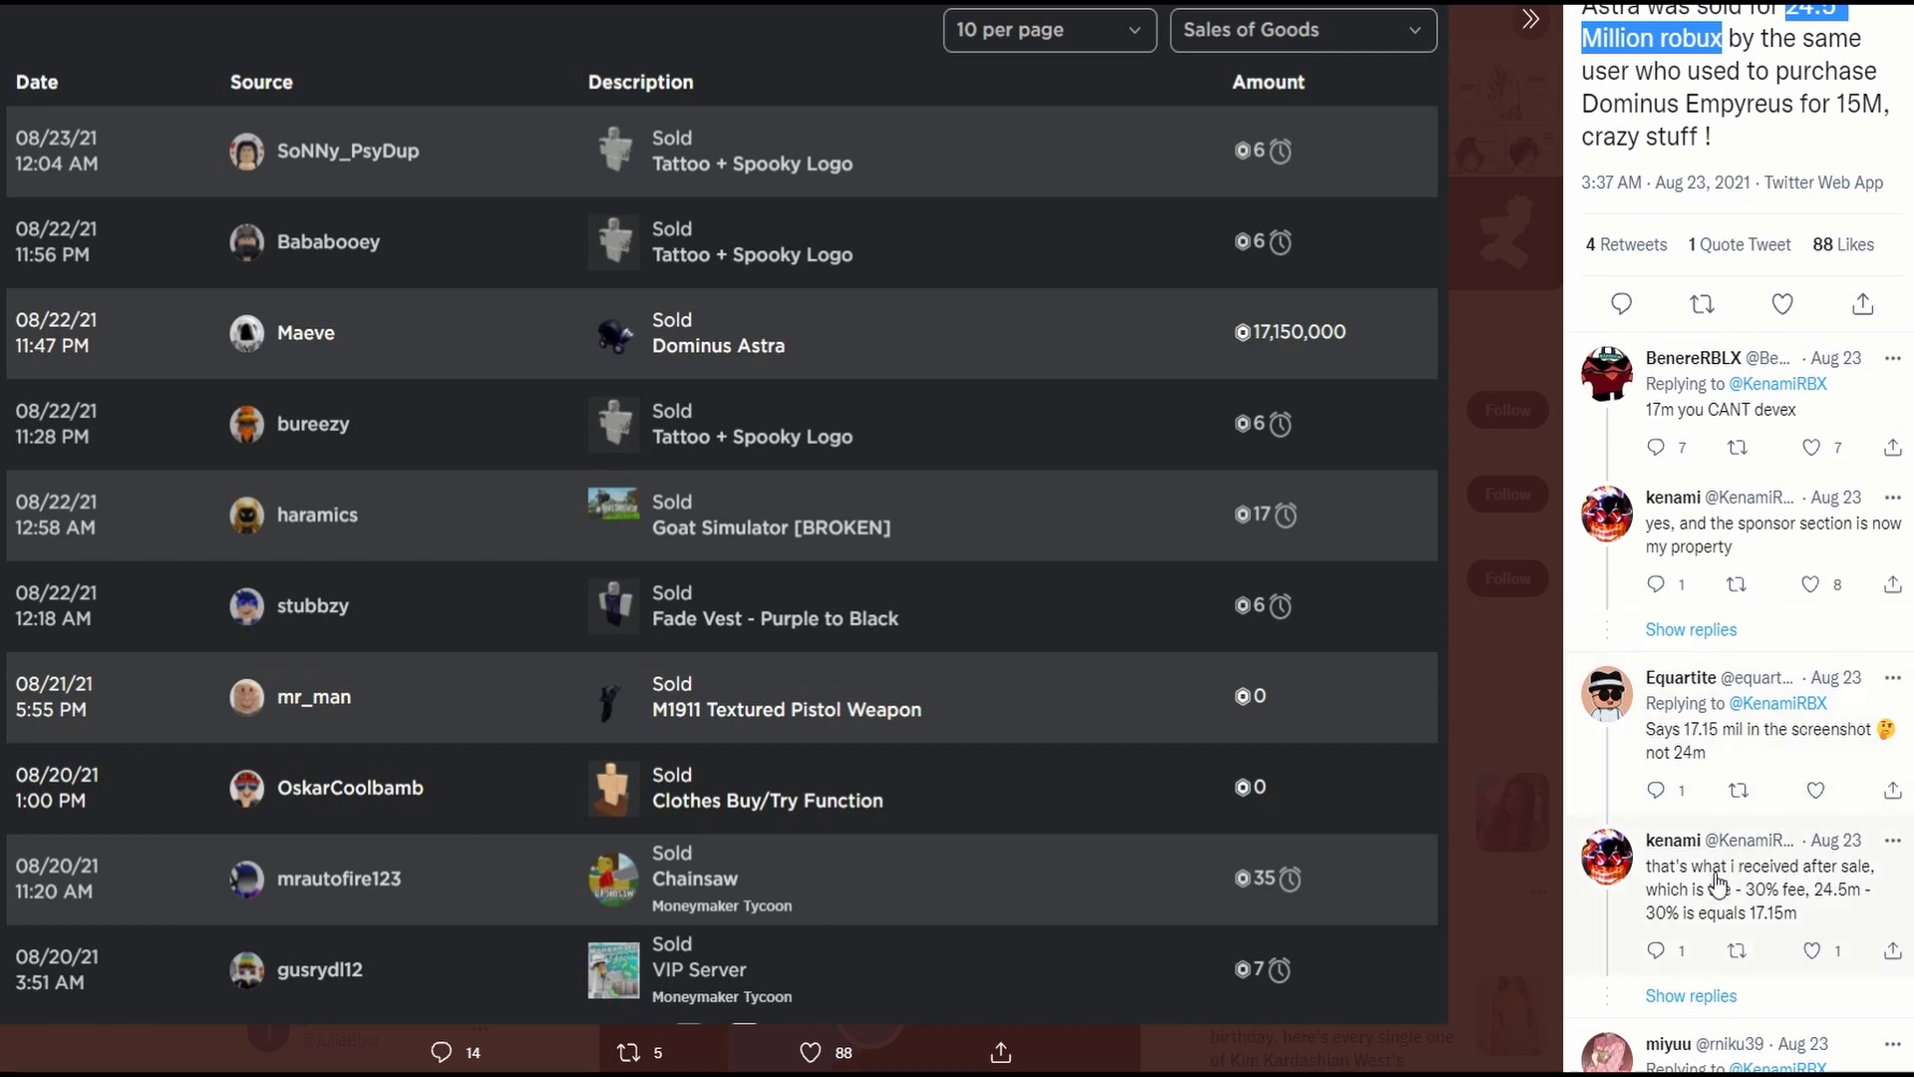
pyautogui.moveTo(1784, 908)
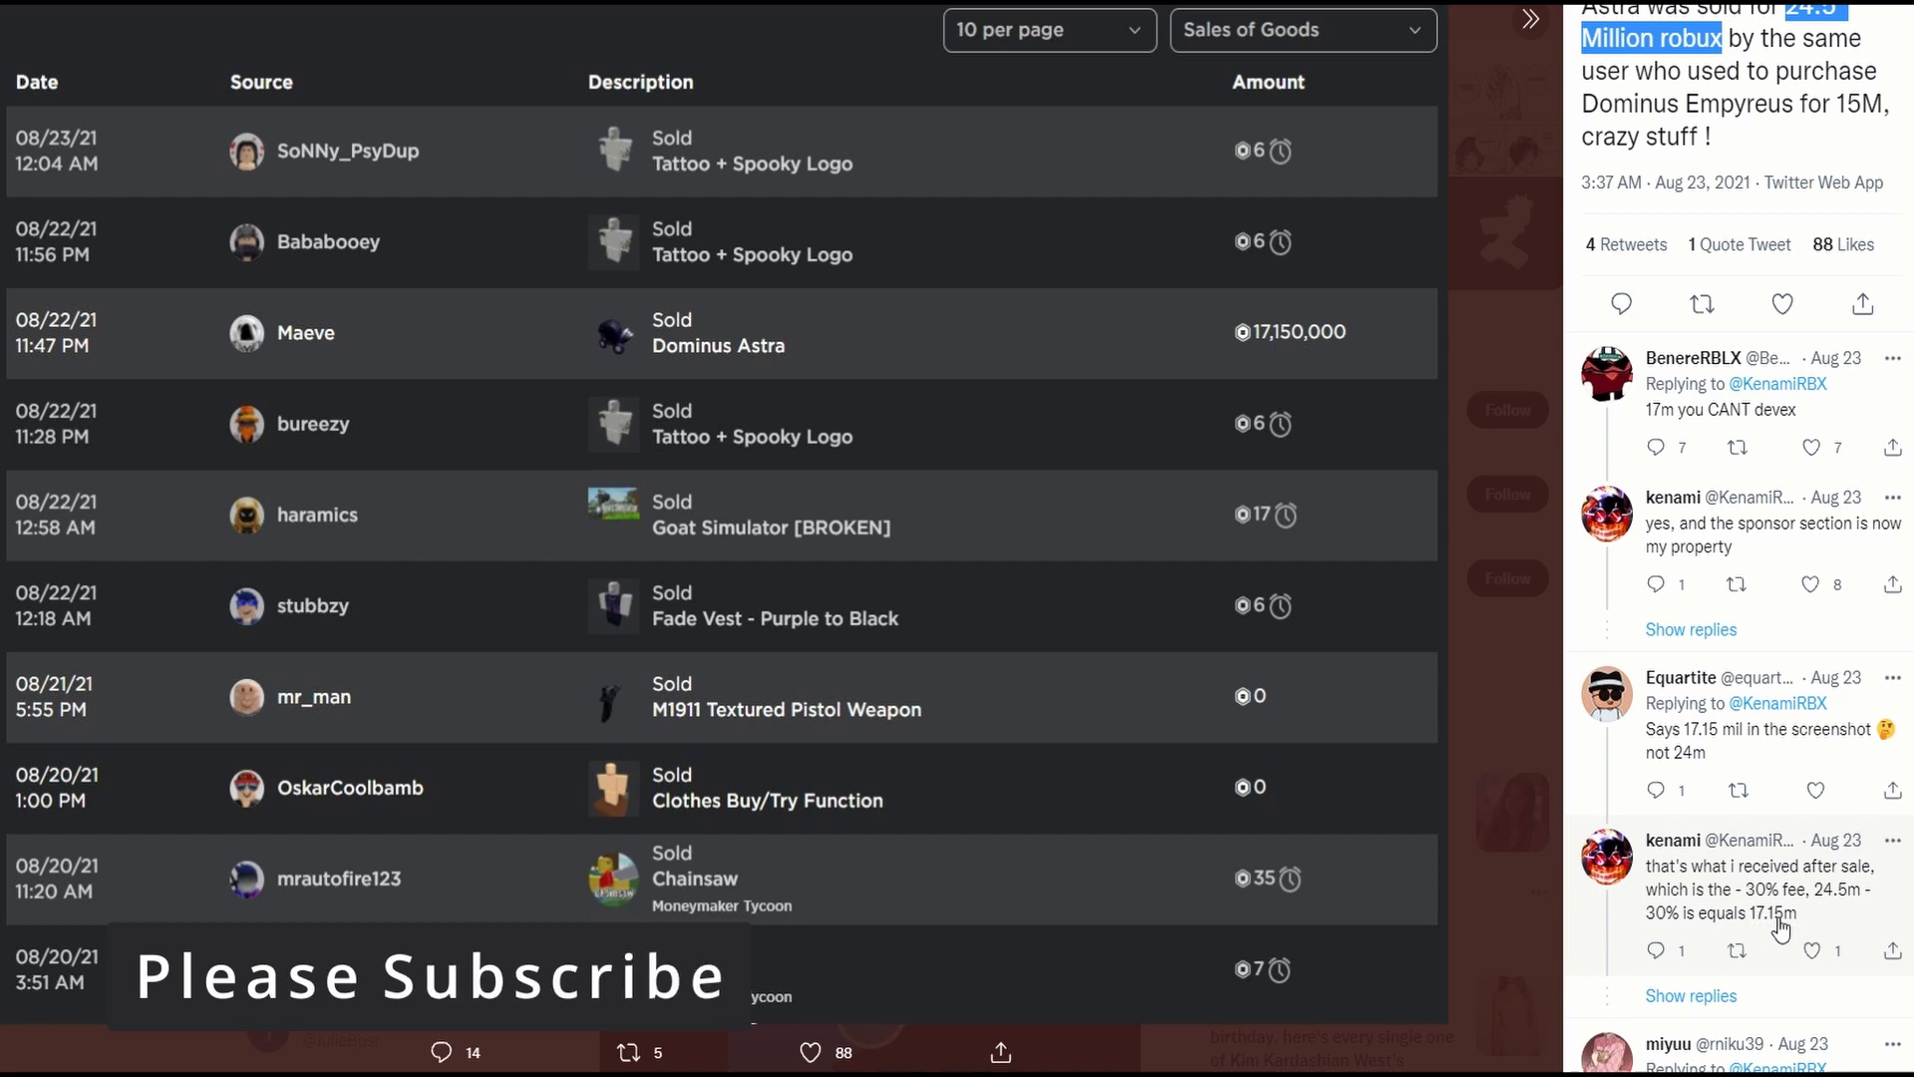
pyautogui.moveTo(1784, 933)
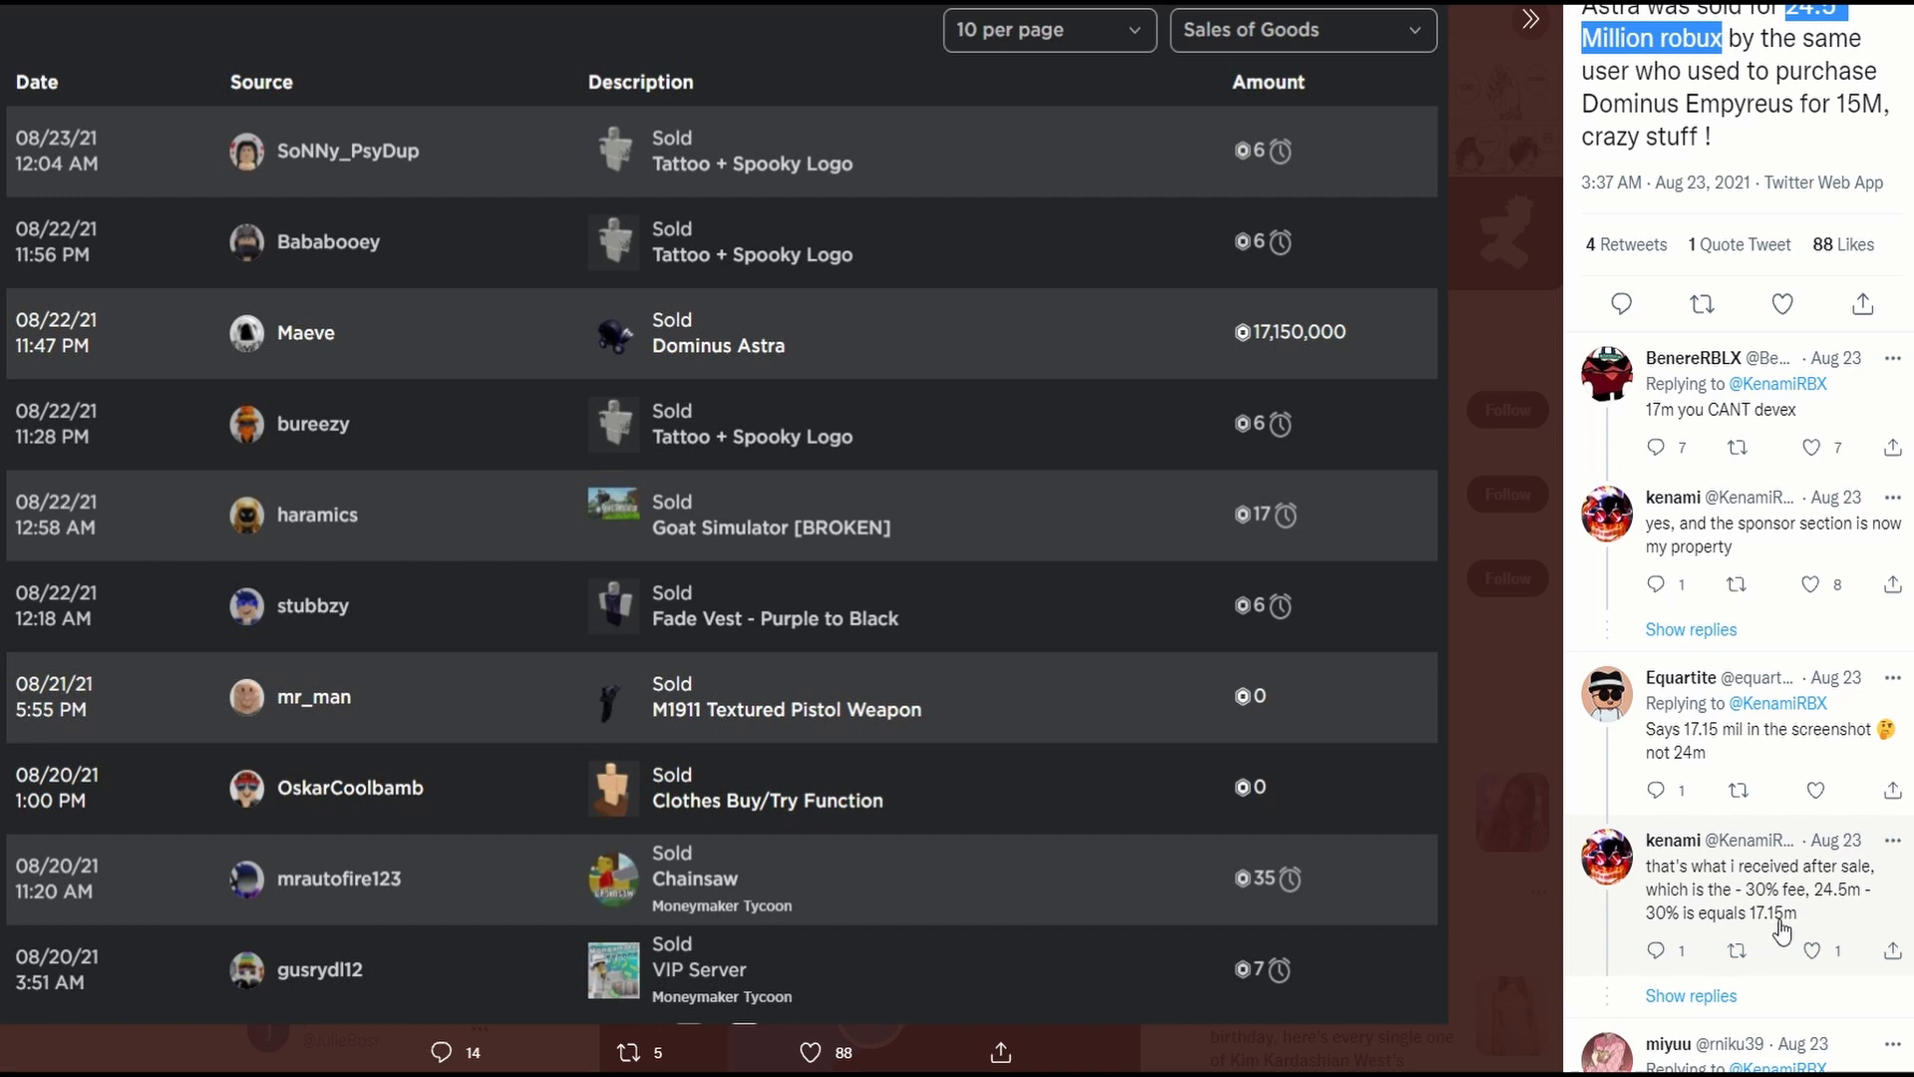
pyautogui.moveTo(733, 379)
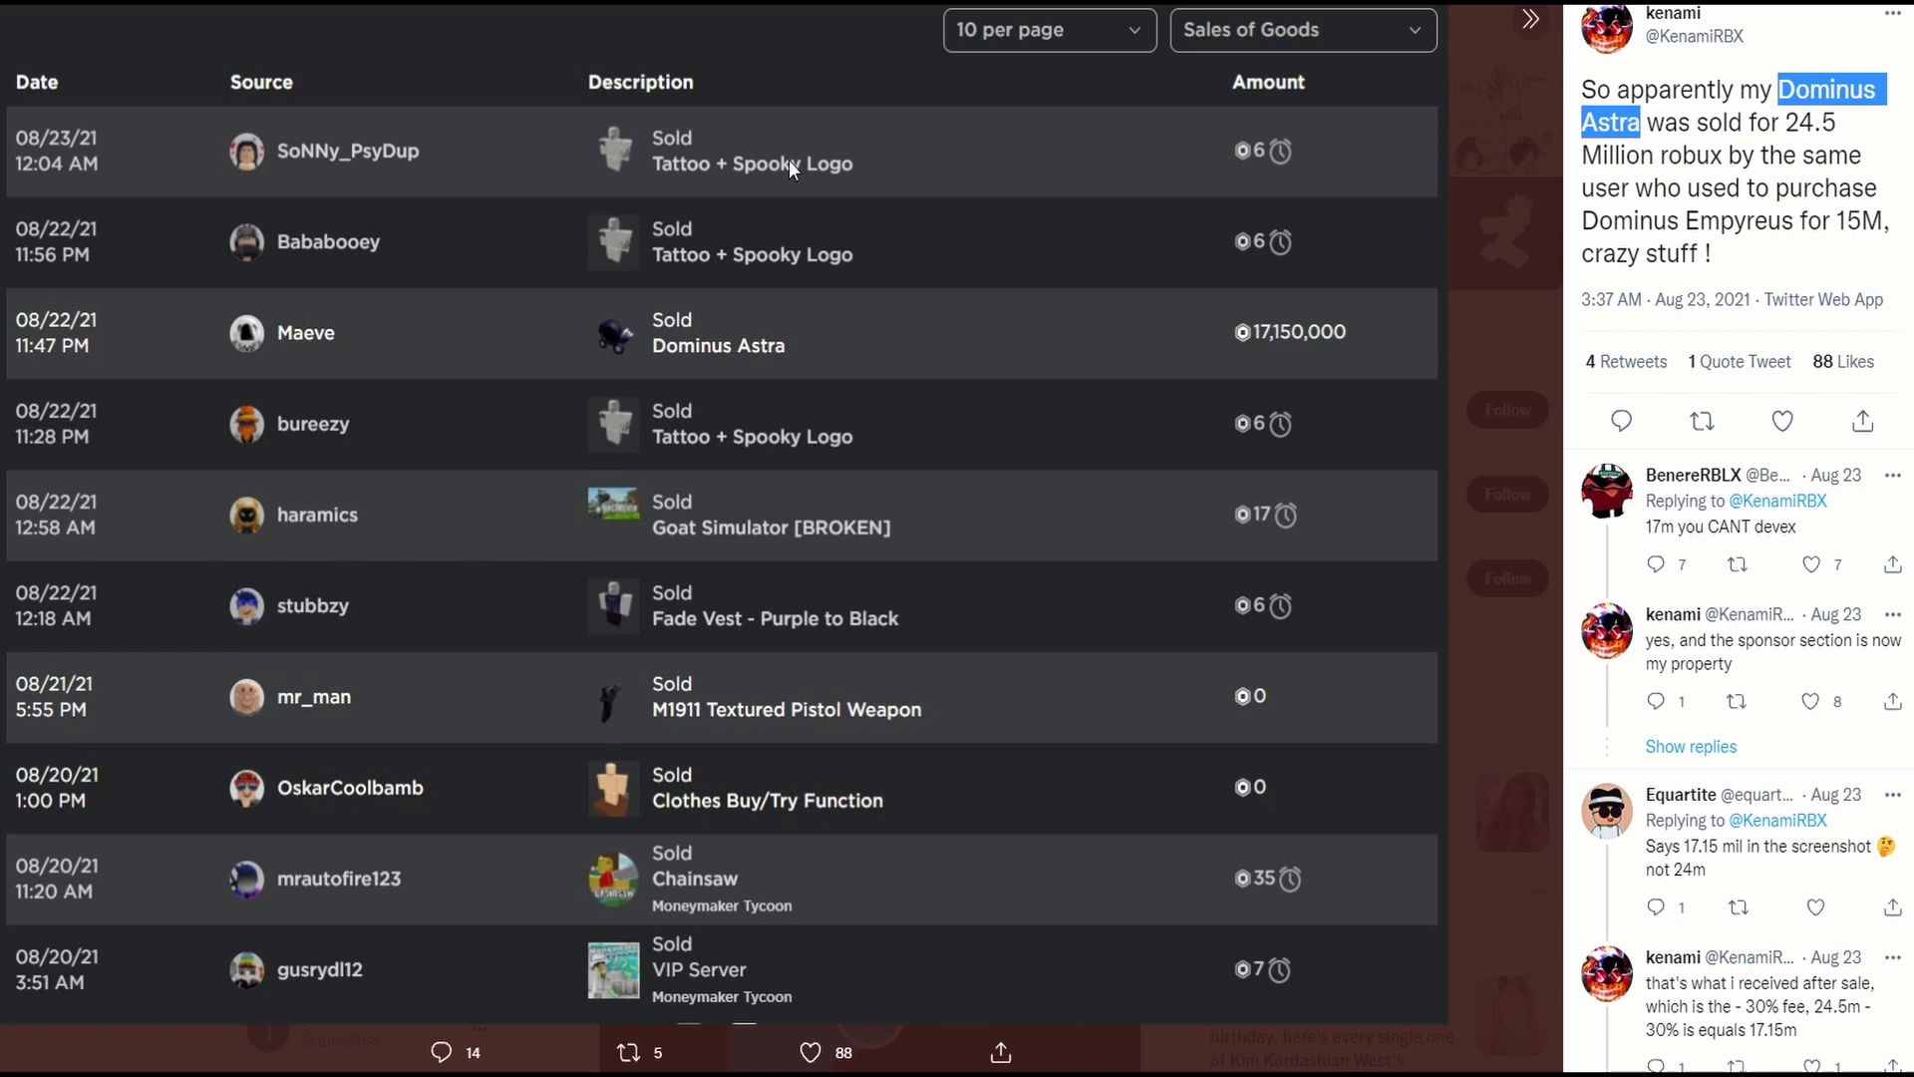
pyautogui.moveTo(786, 118)
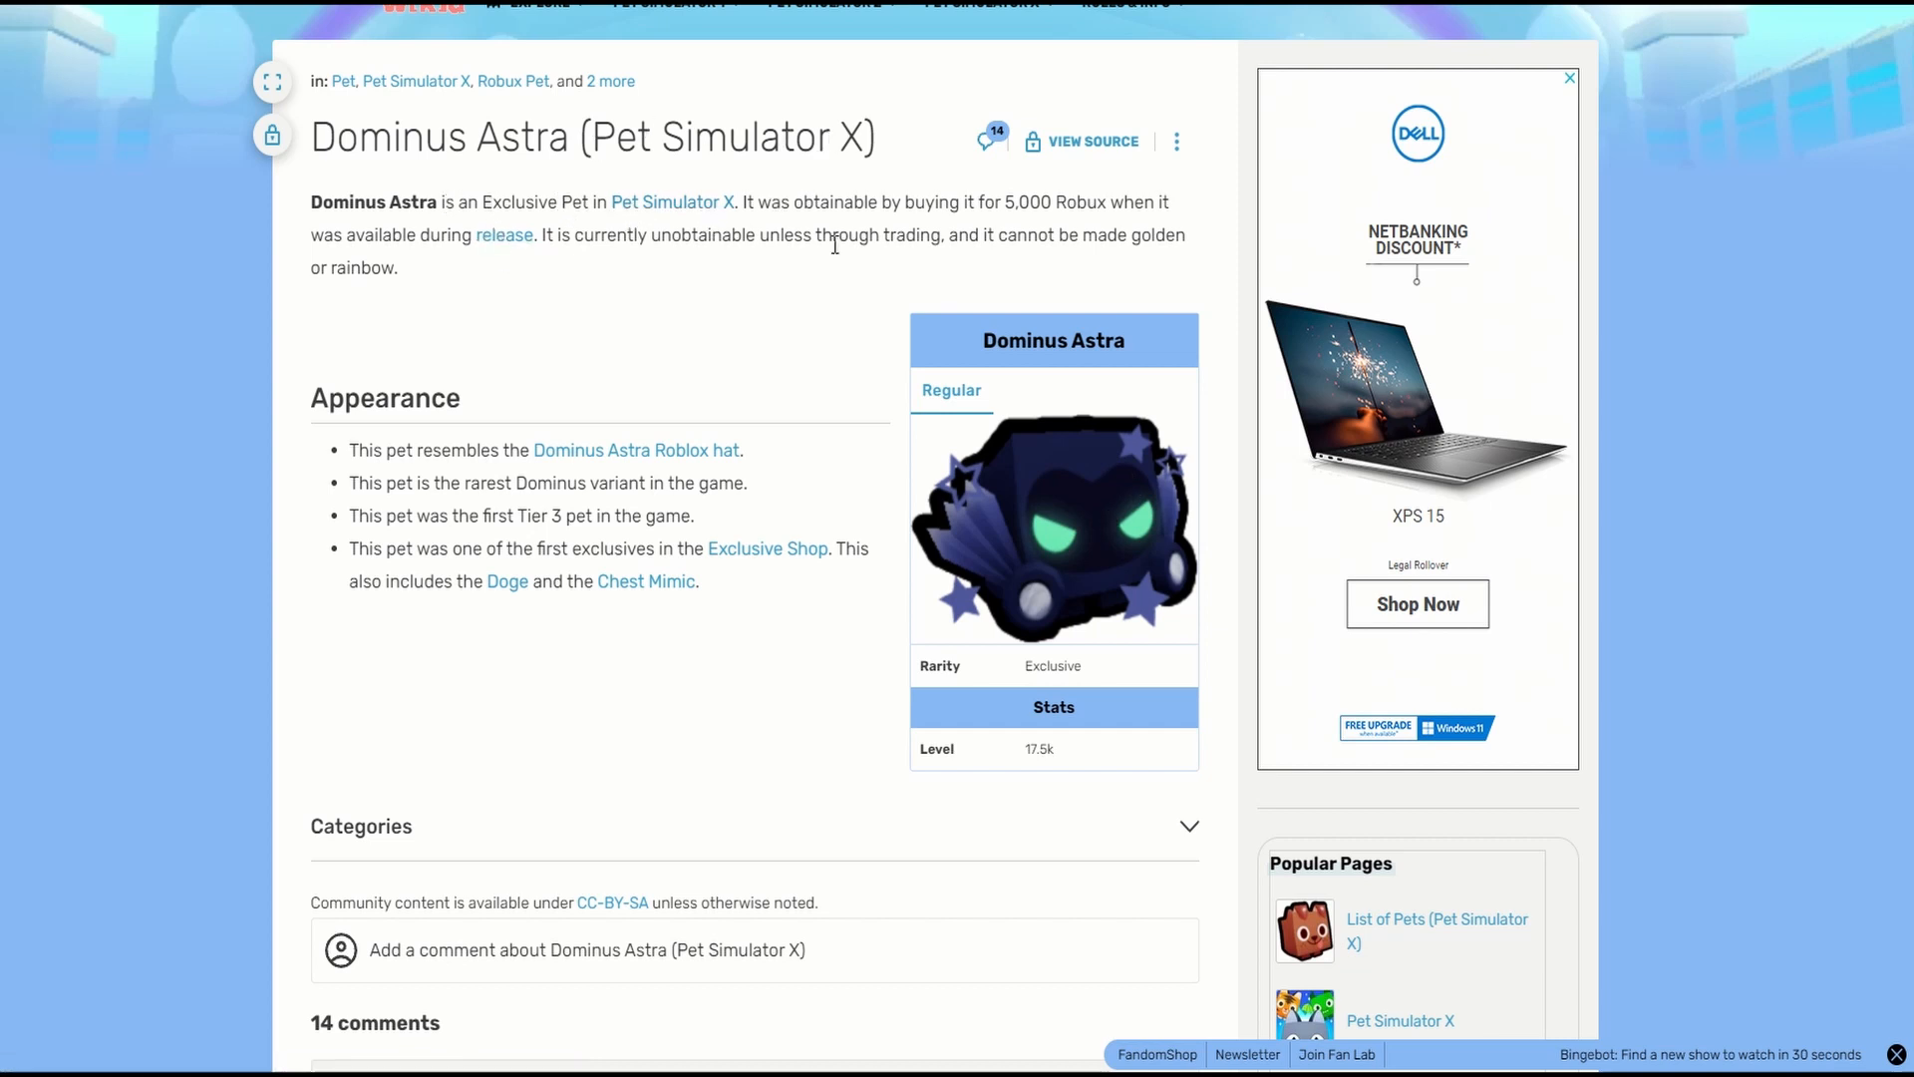
pyautogui.moveTo(915, 554)
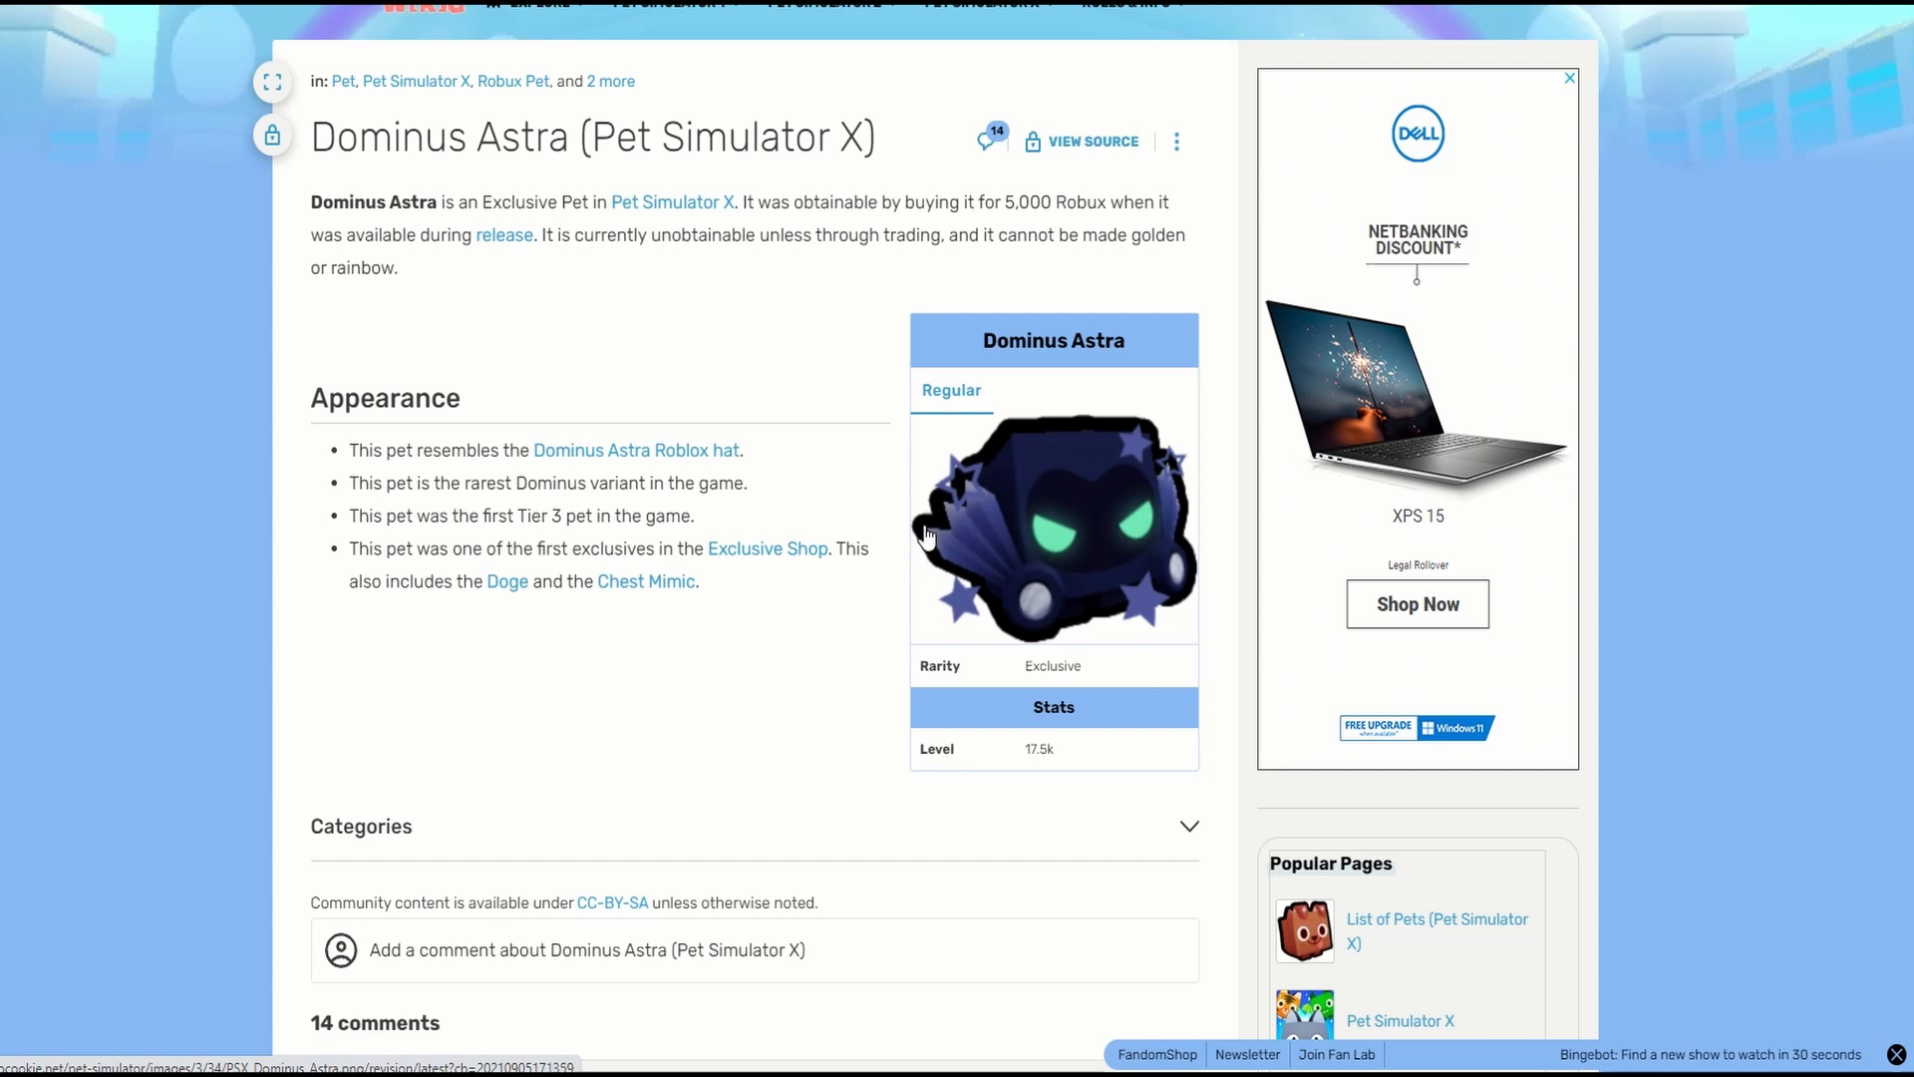
pyautogui.moveTo(934, 543)
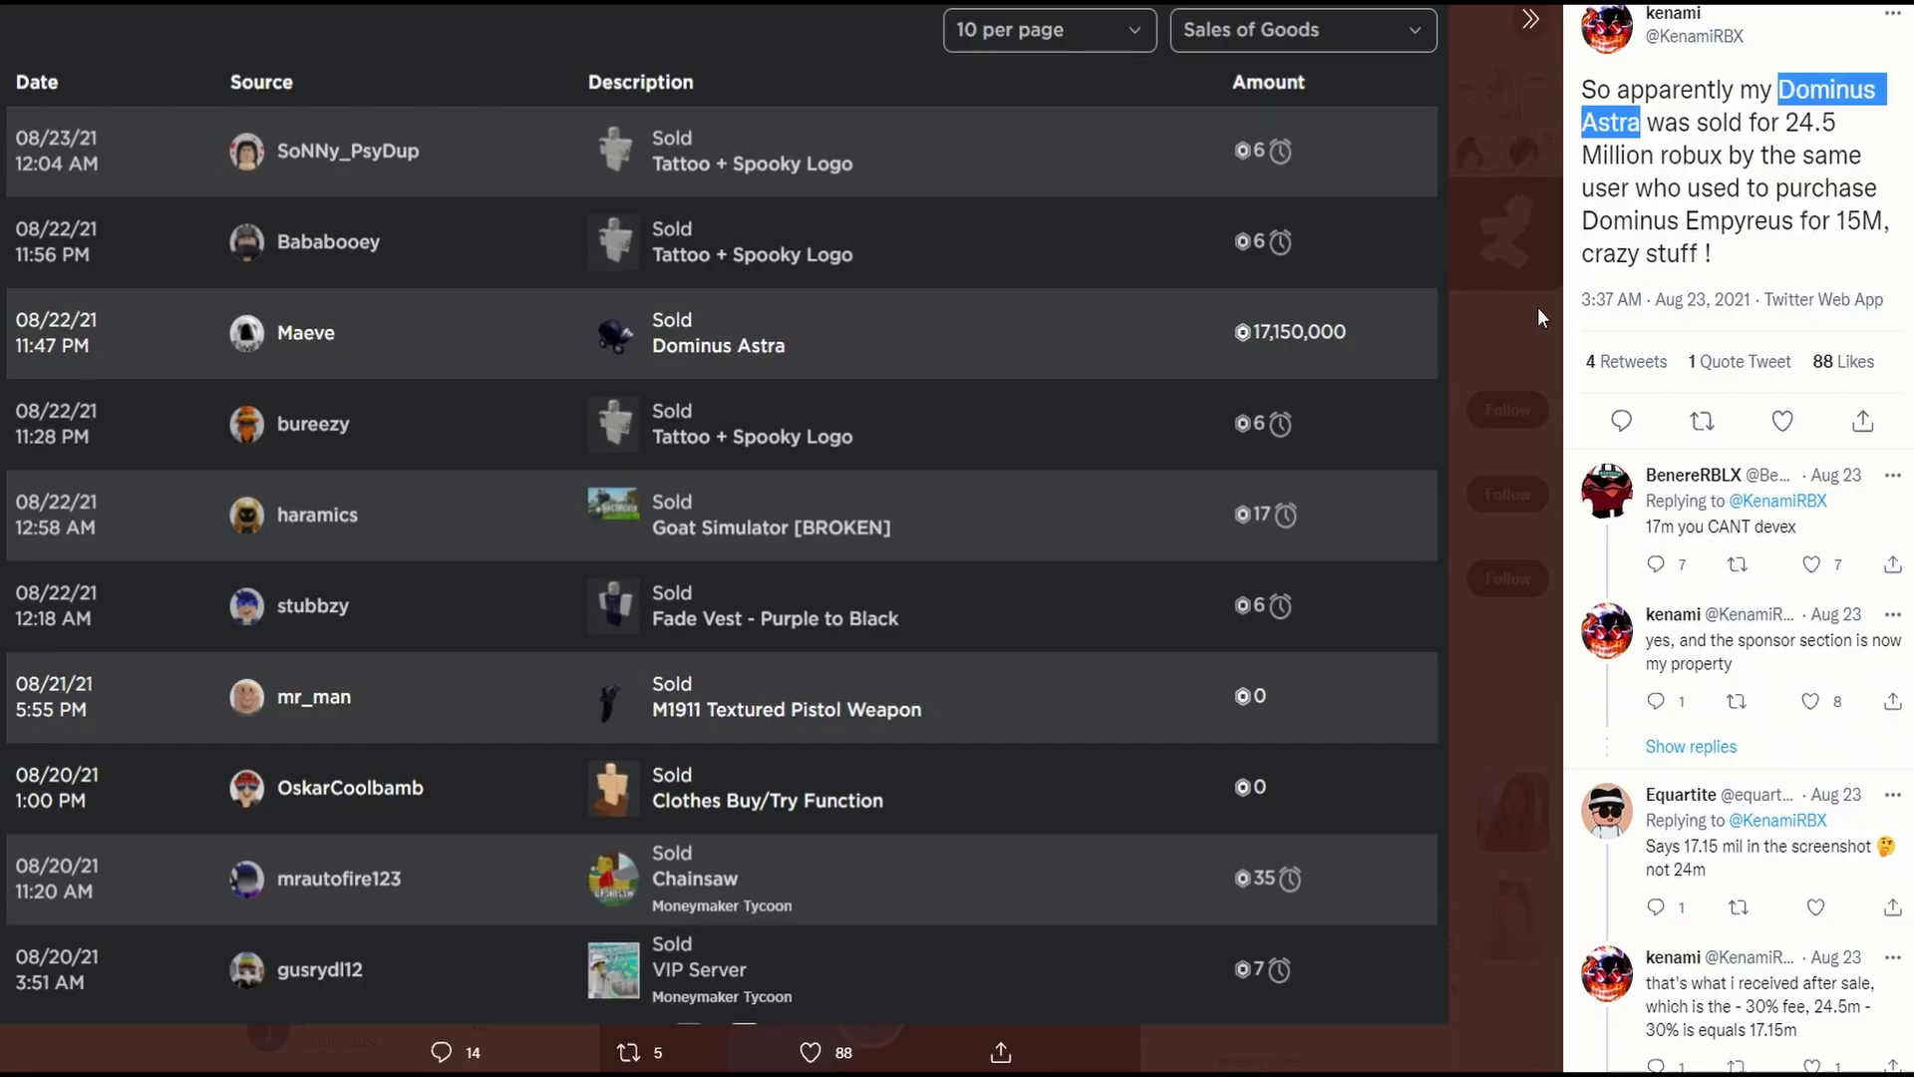
pyautogui.moveTo(1579, 420)
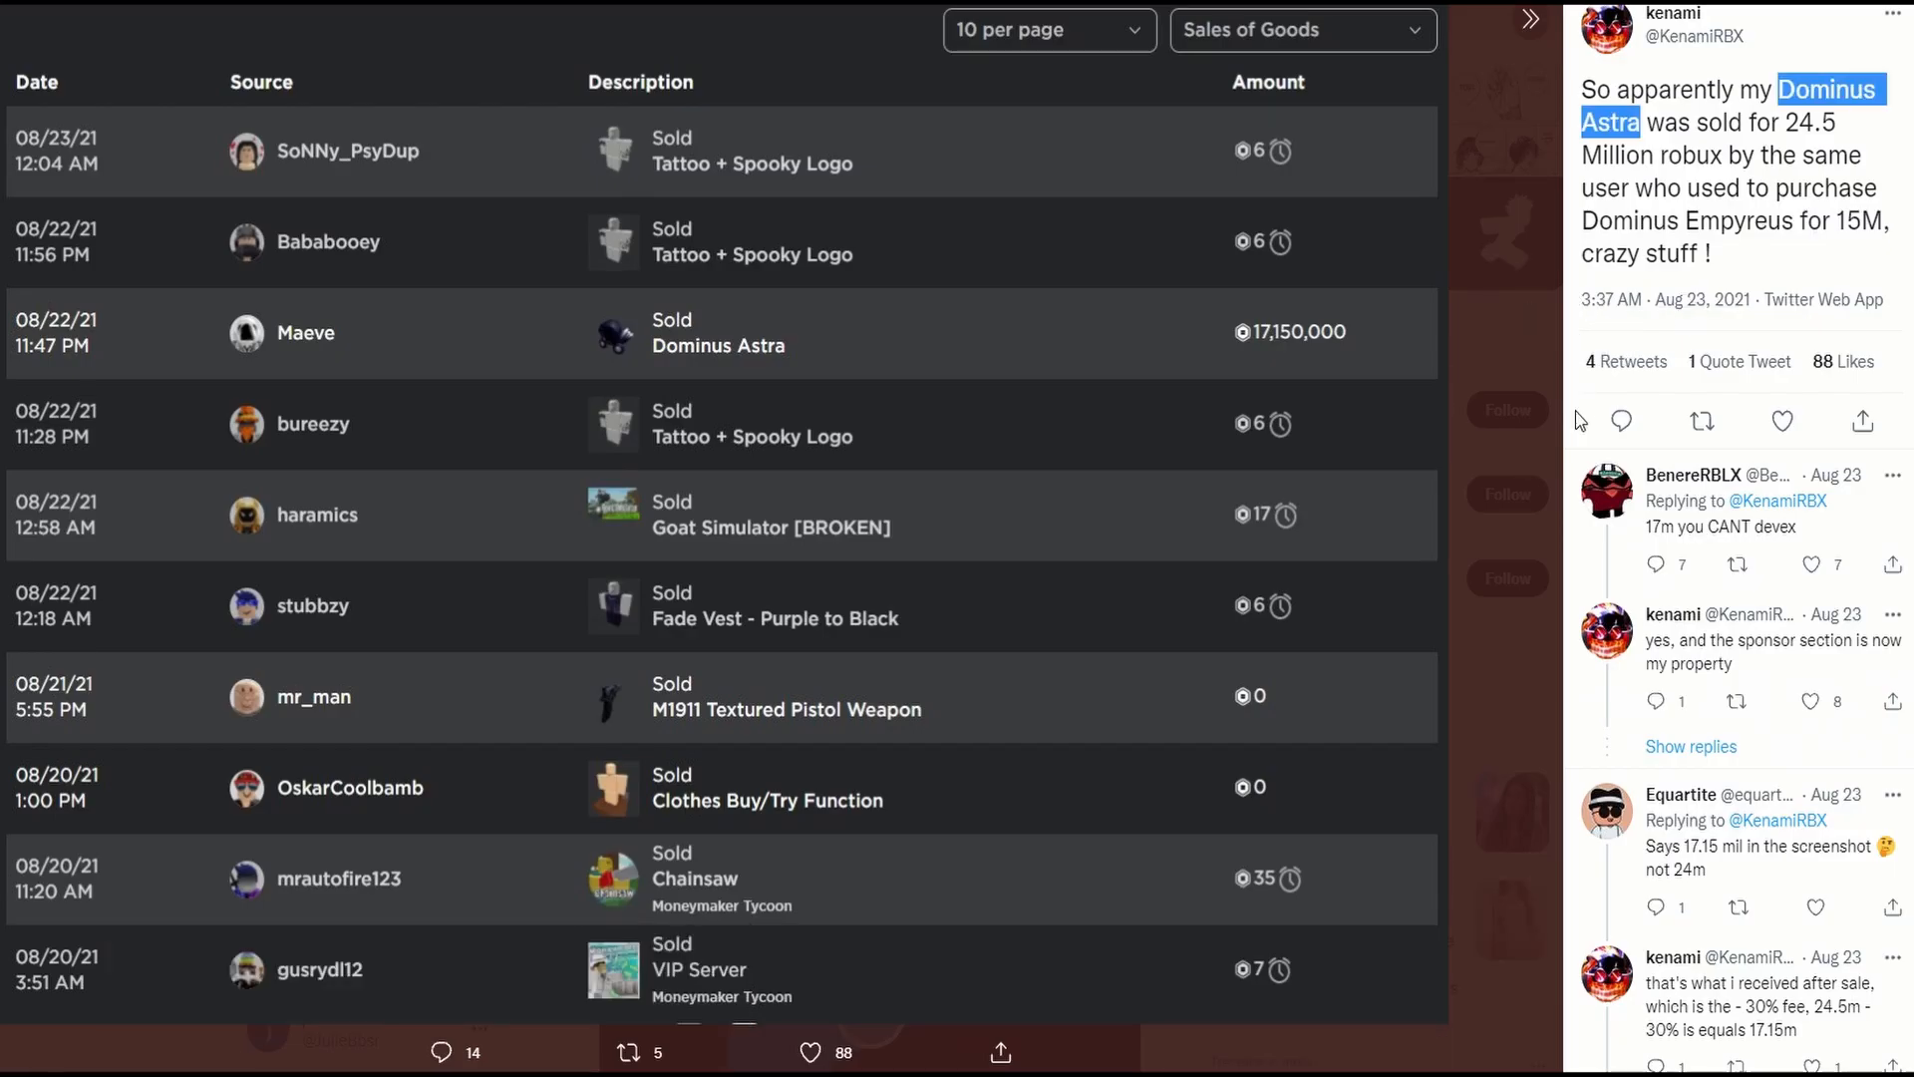
pyautogui.scroll(-3)
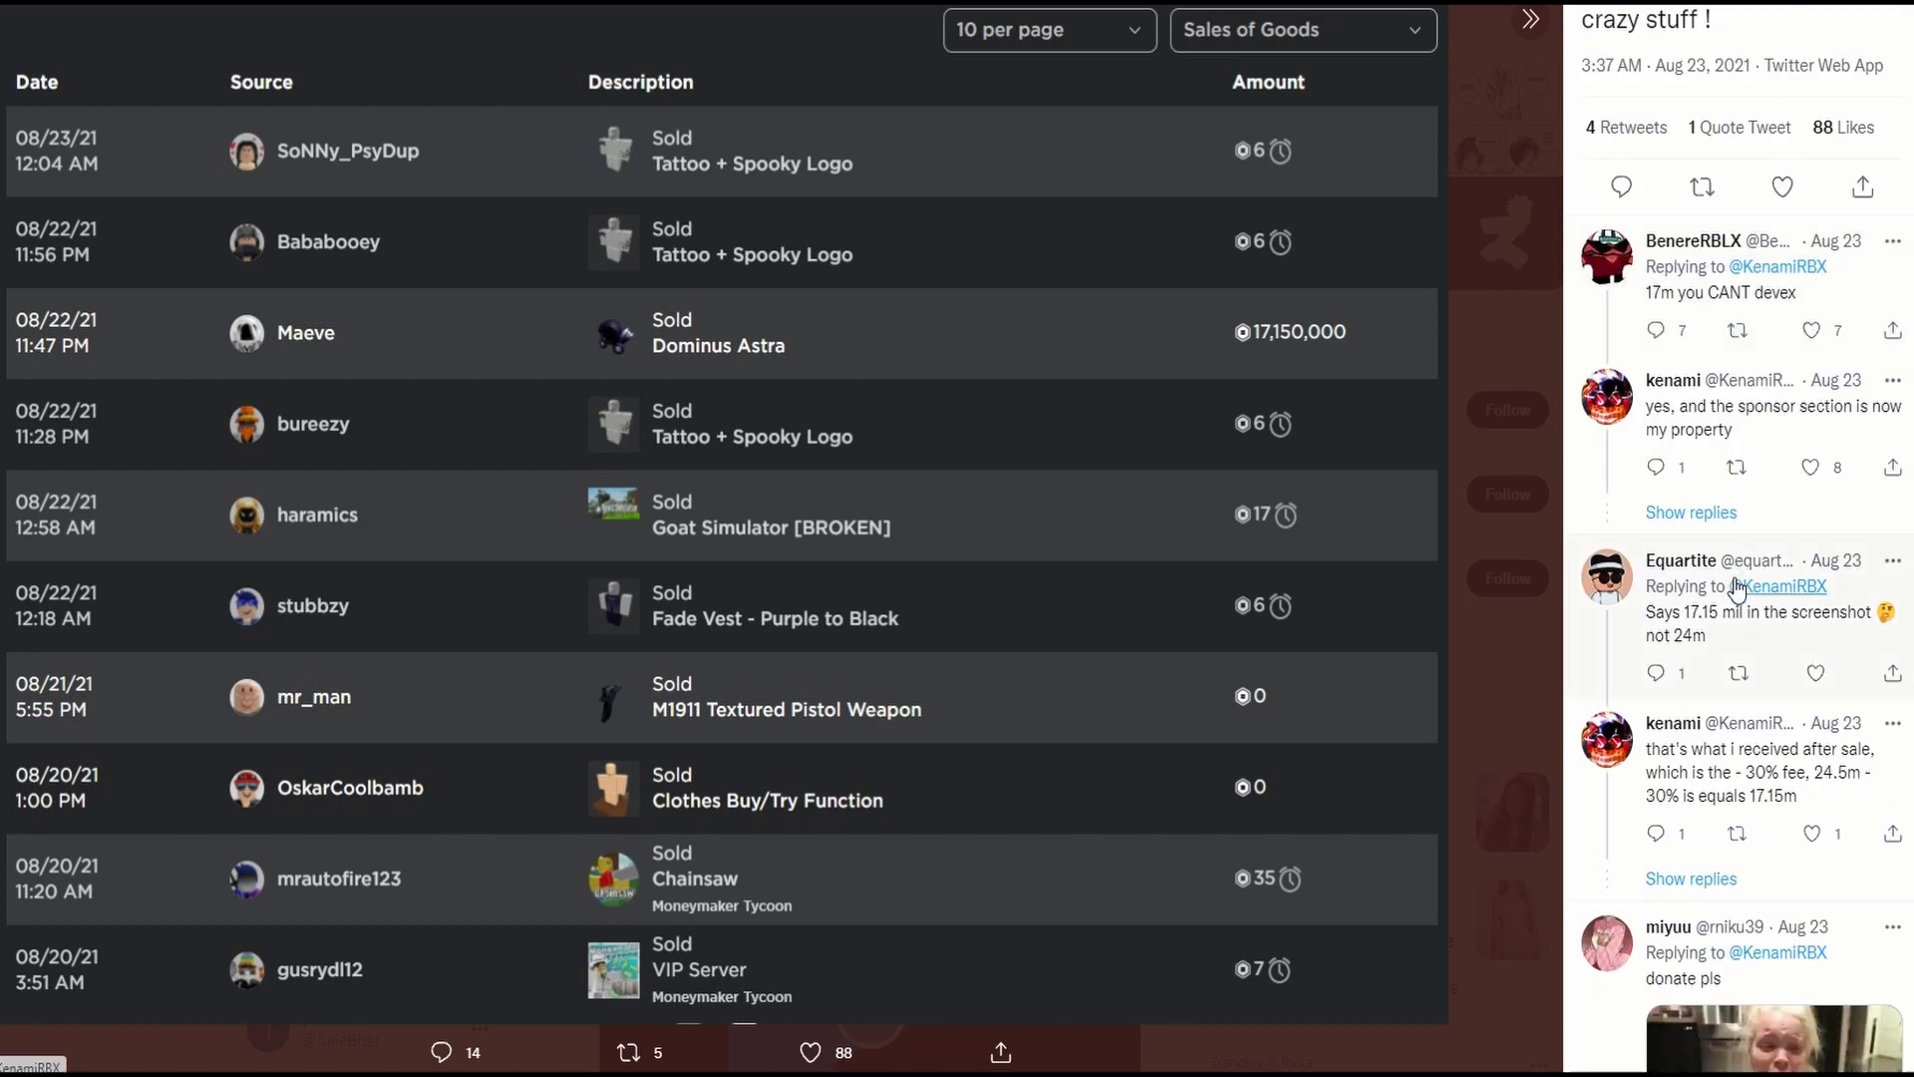
pyautogui.scroll(-3)
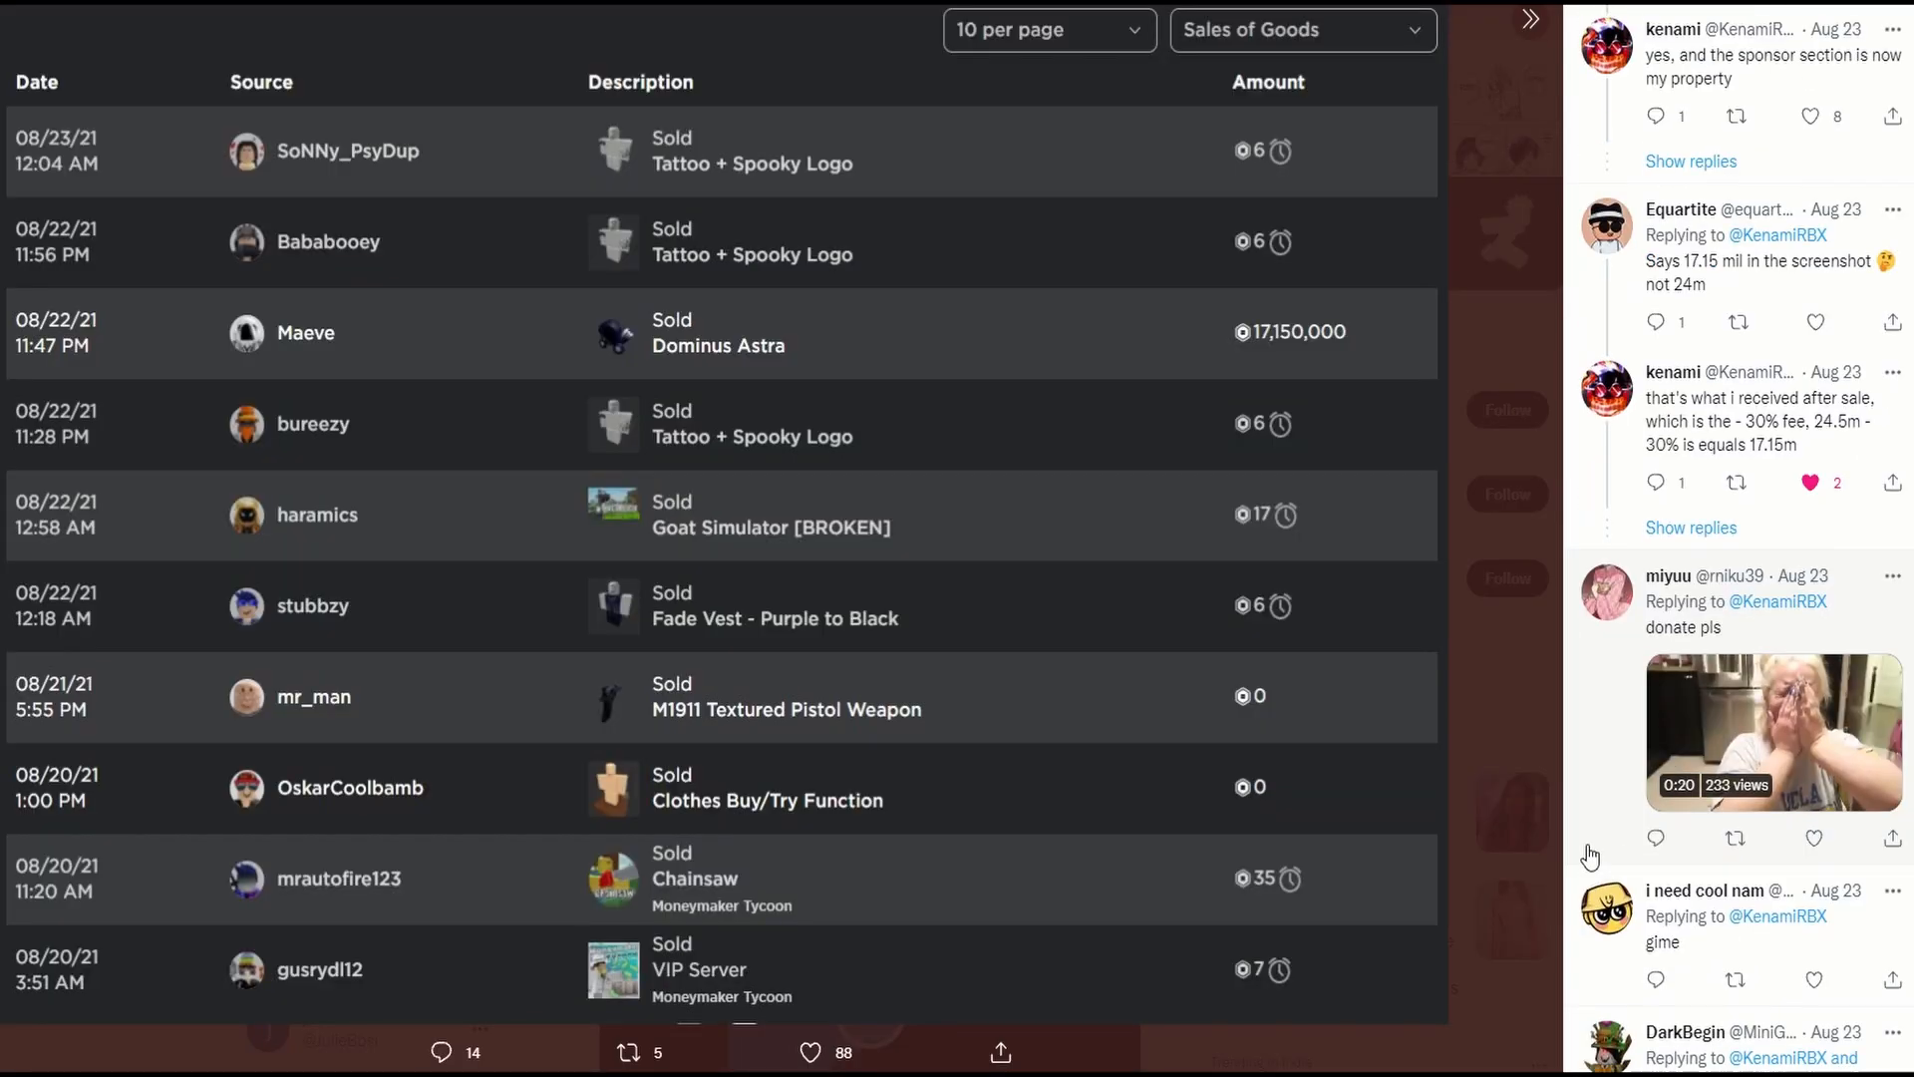
pyautogui.scroll(-3)
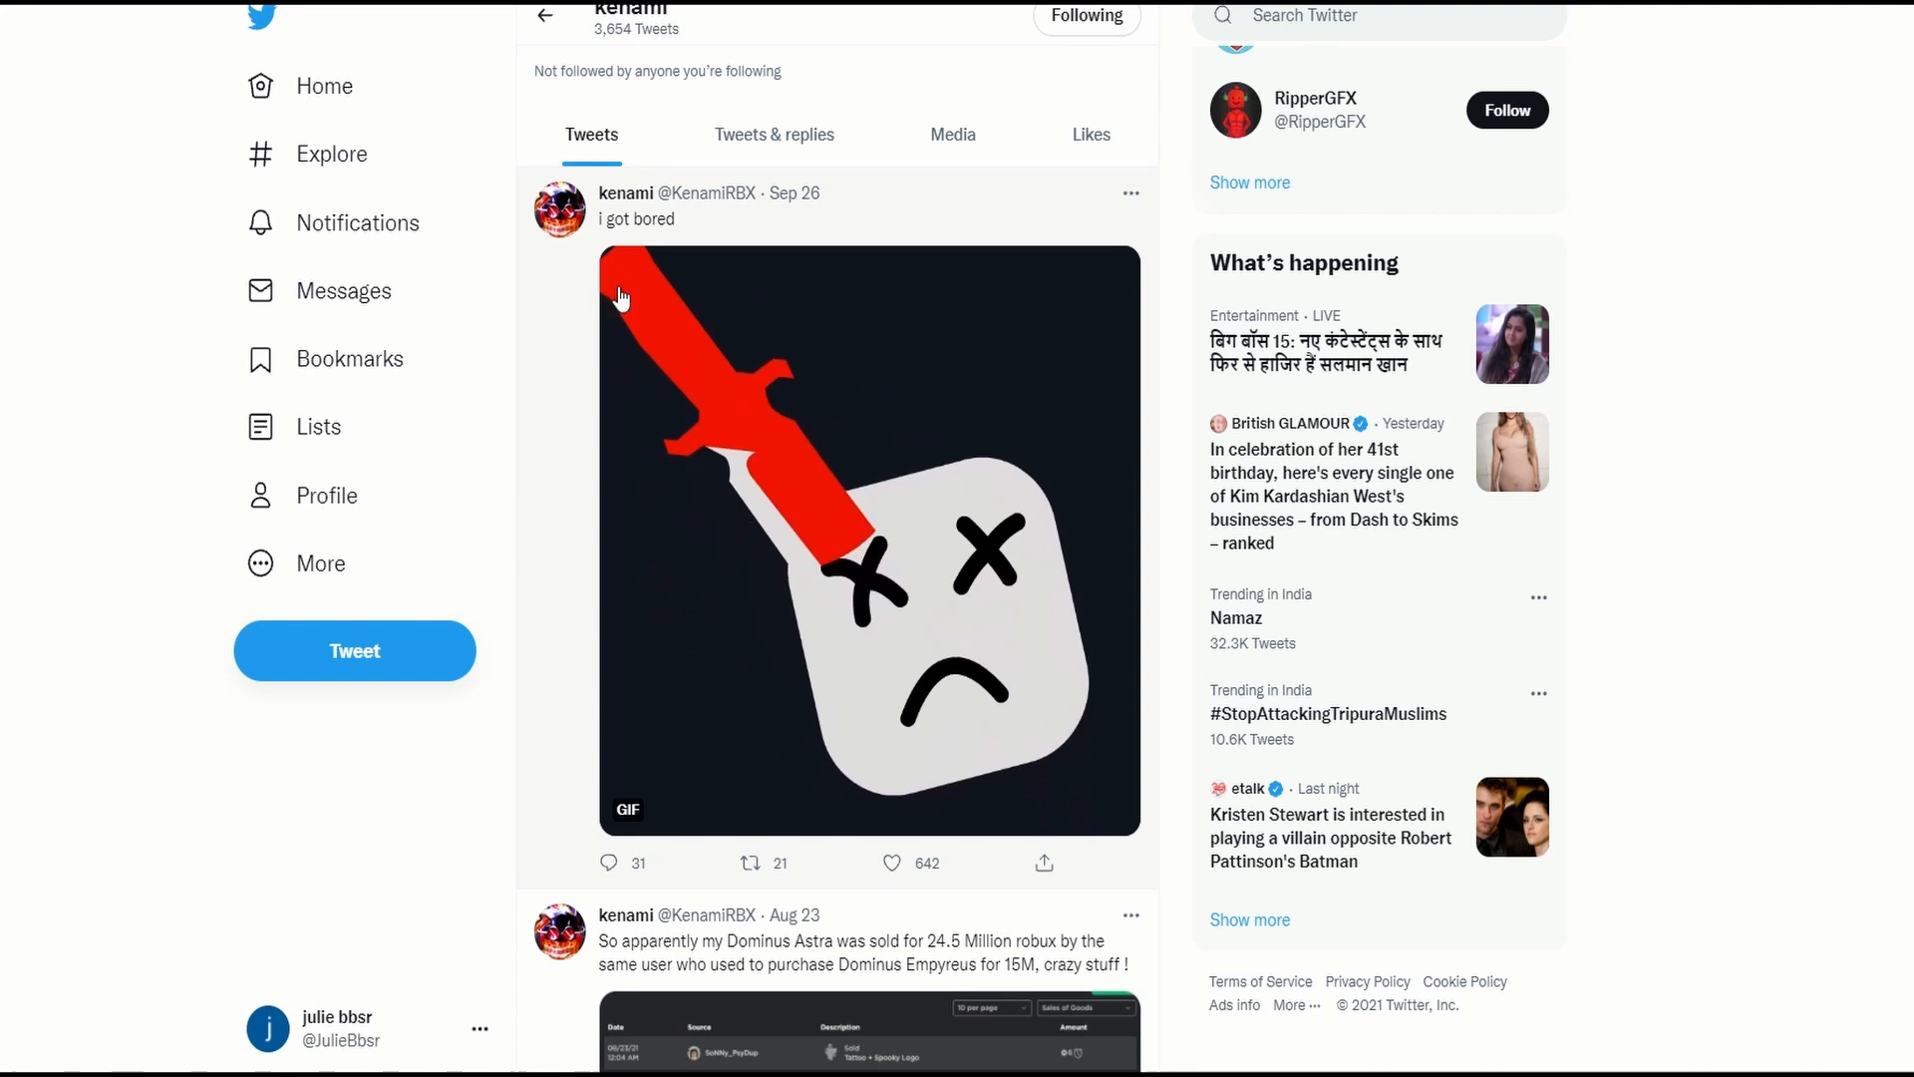
pyautogui.moveTo(626, 192)
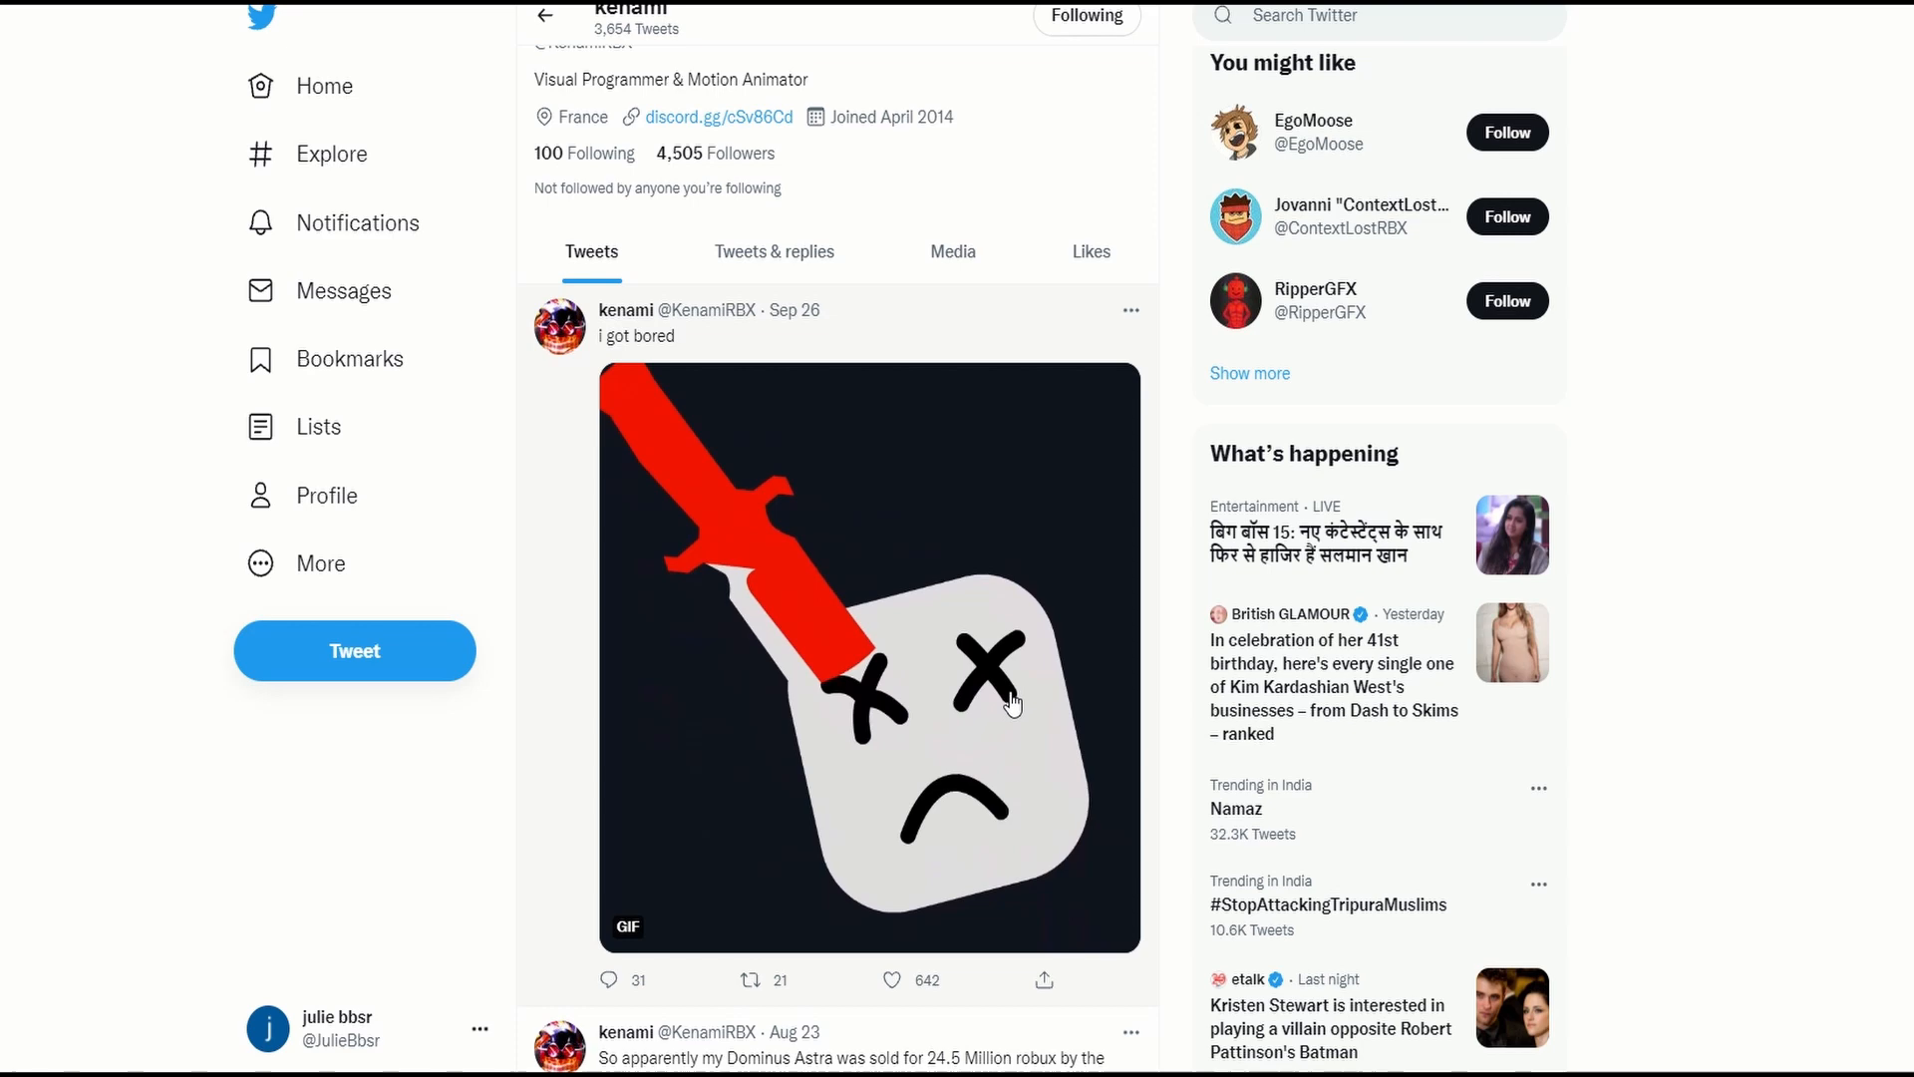
pyautogui.scroll(-3)
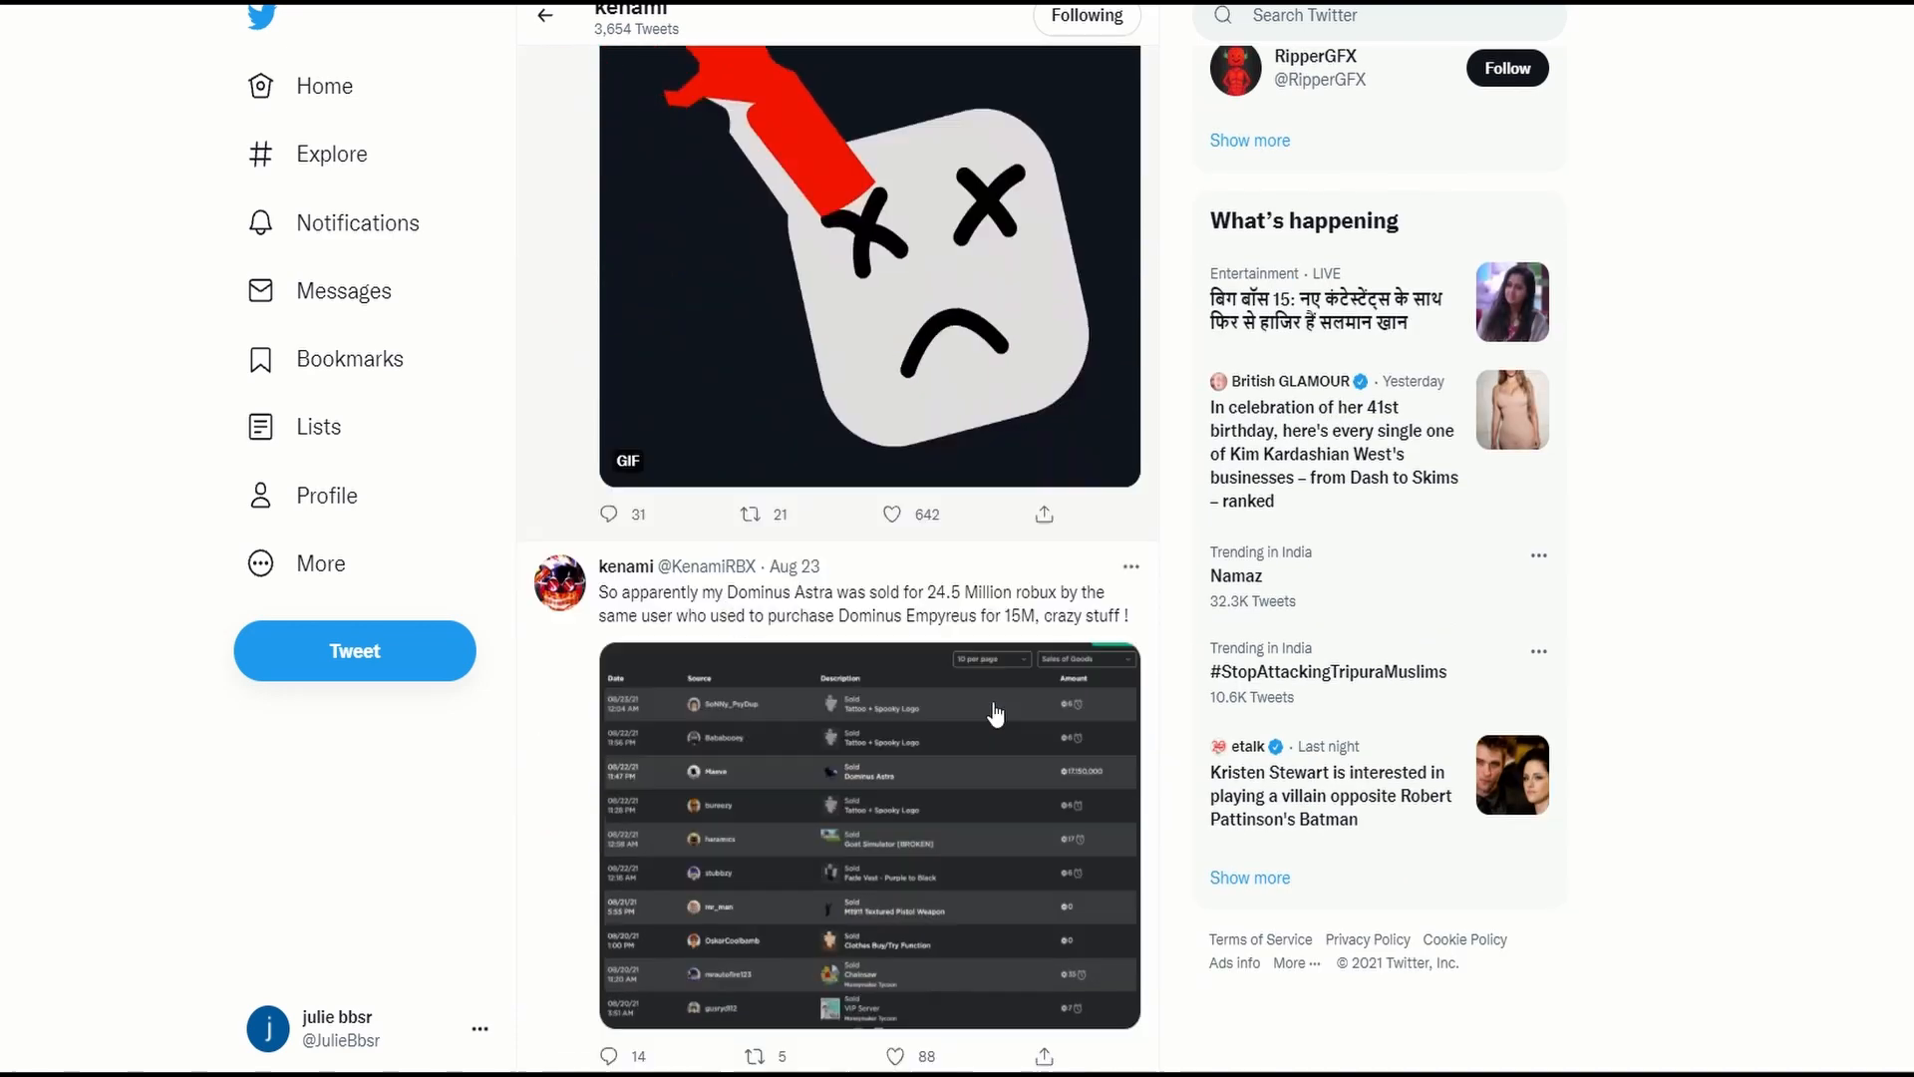
pyautogui.scroll(-3)
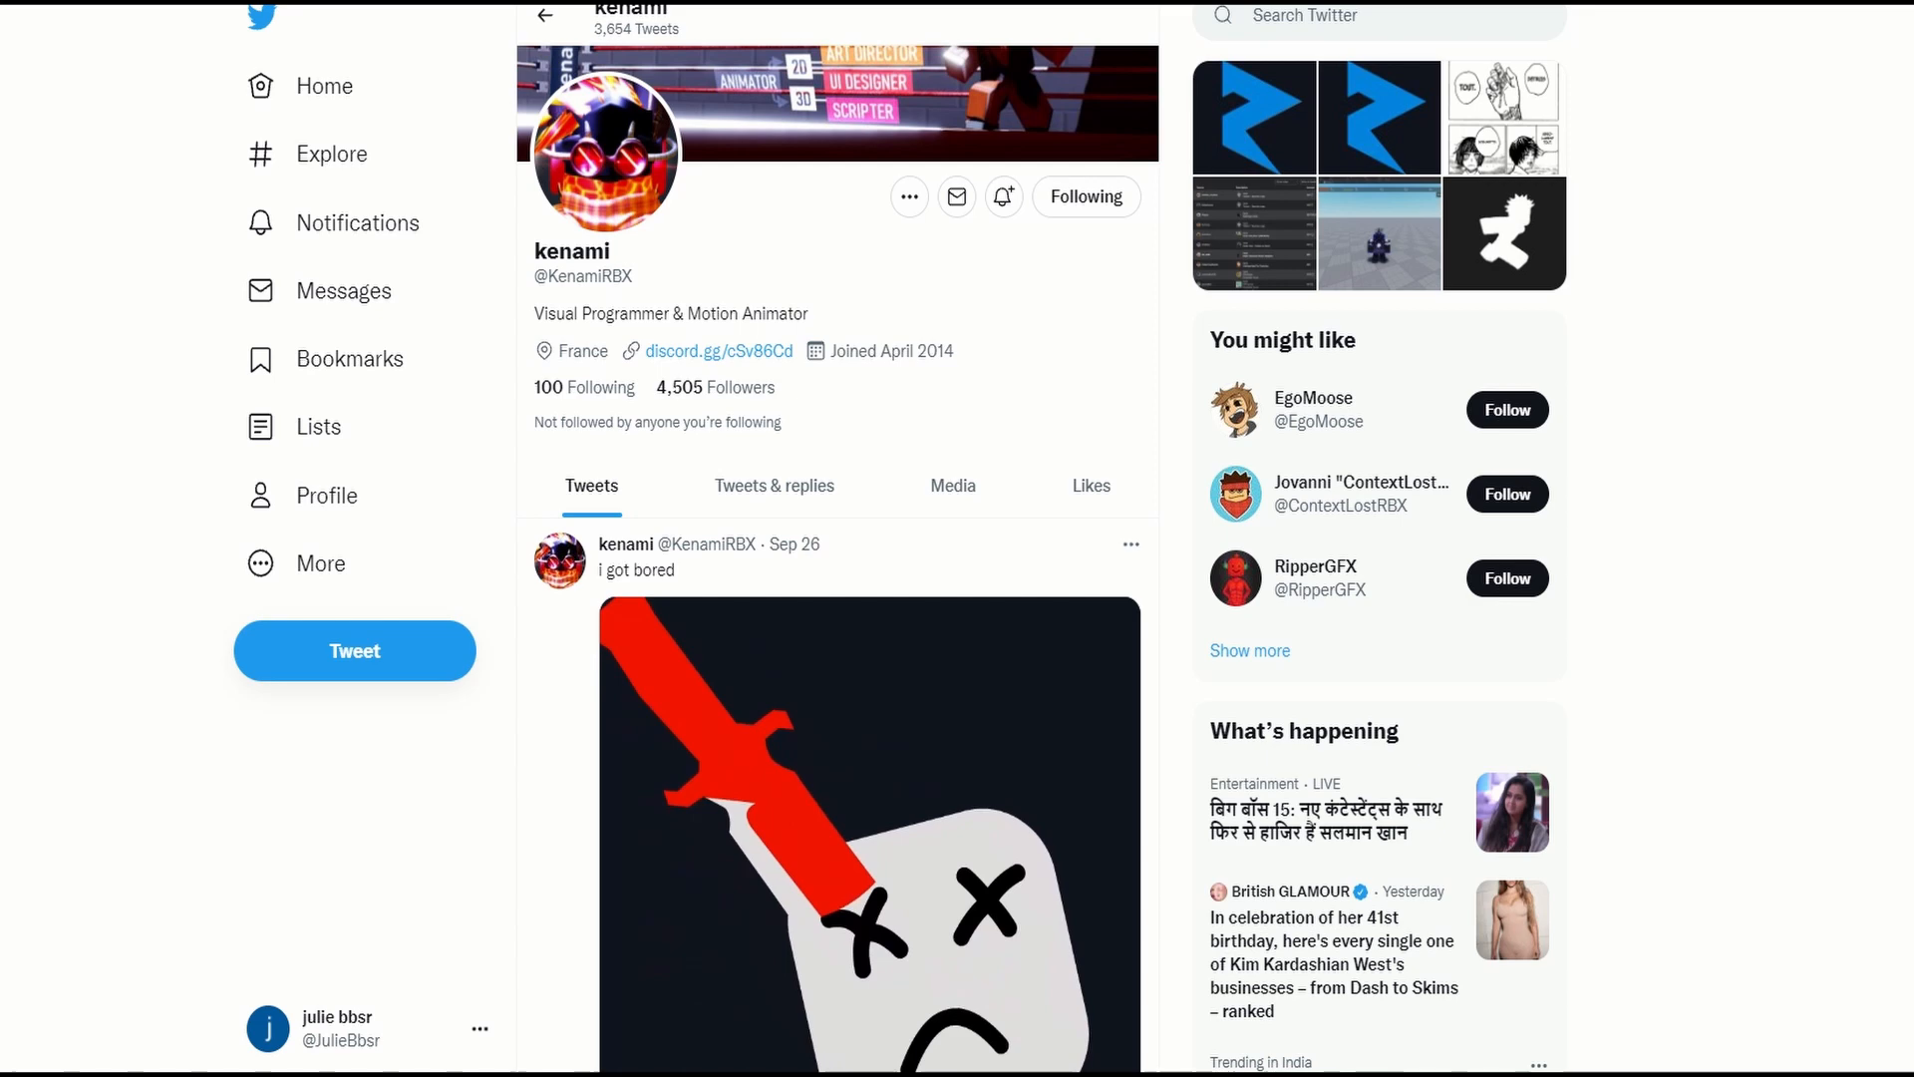
pyautogui.scroll(-3)
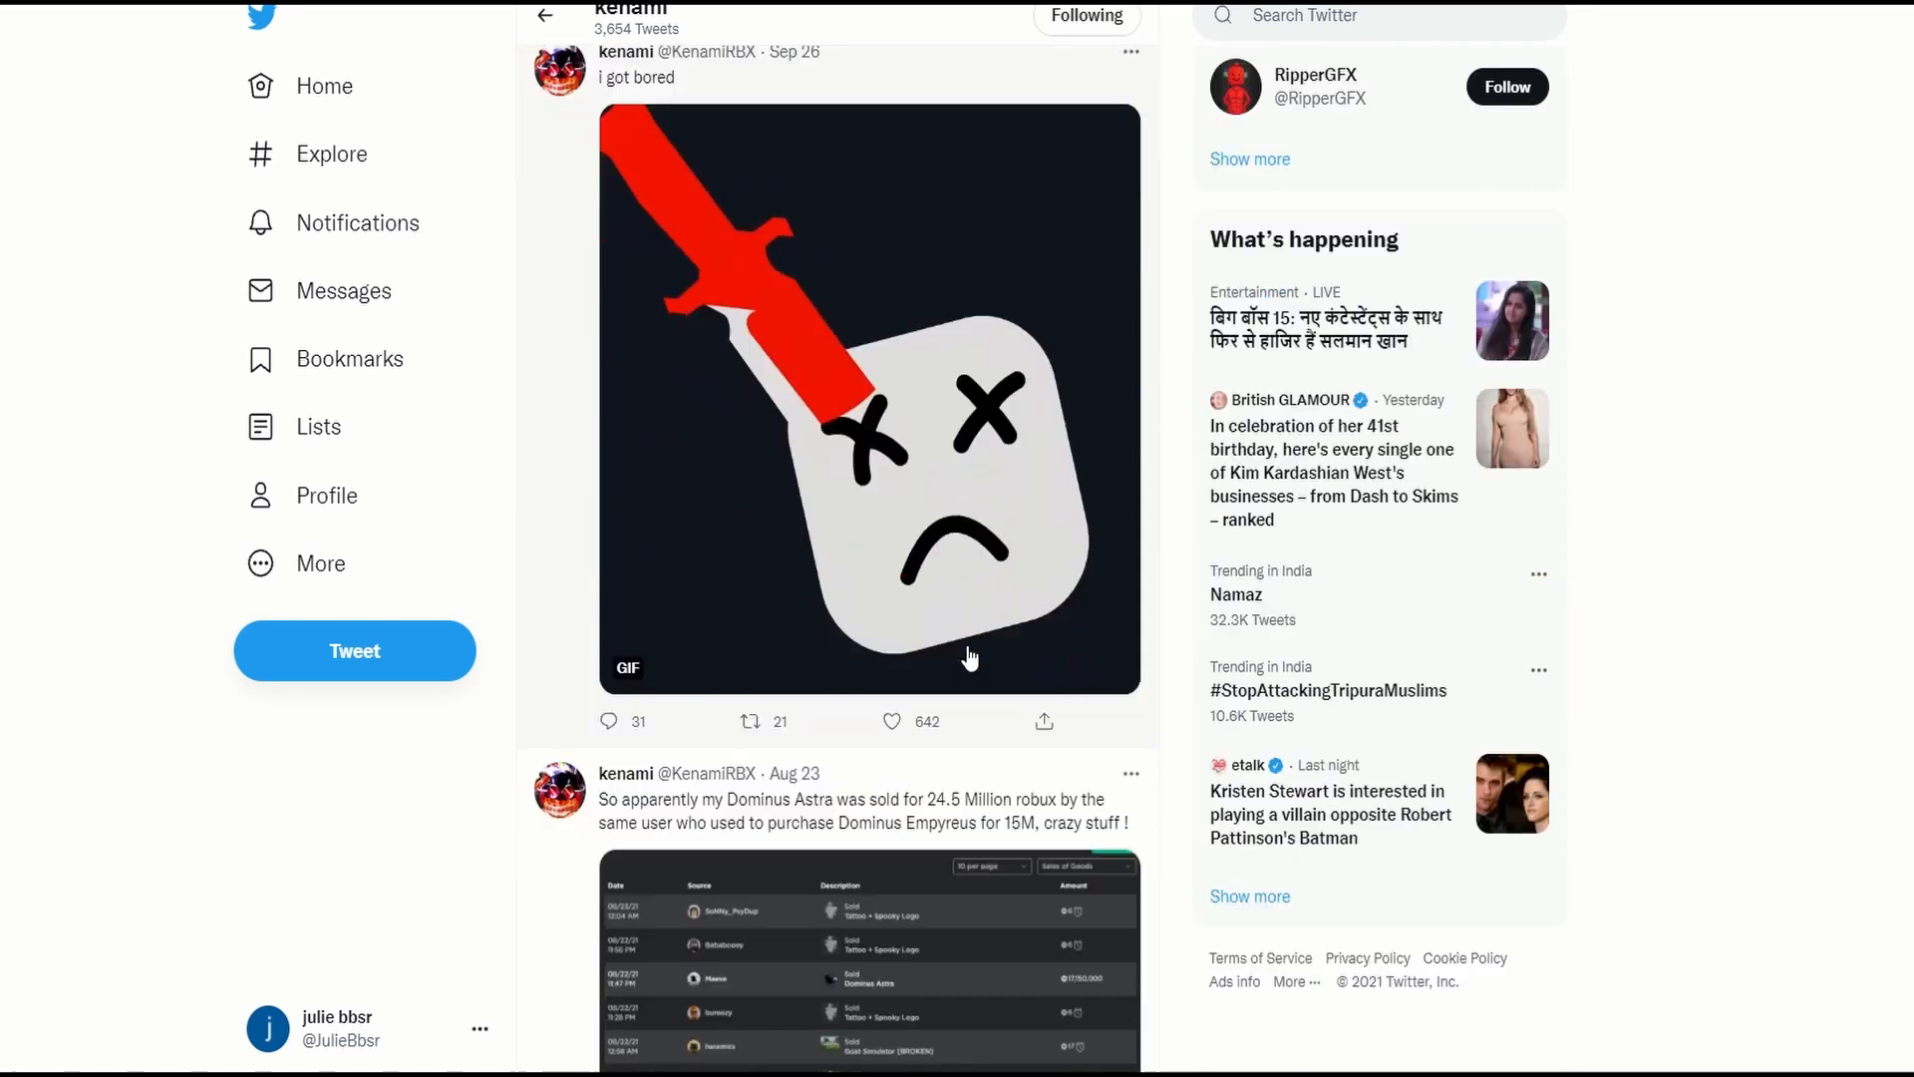
pyautogui.scroll(-3)
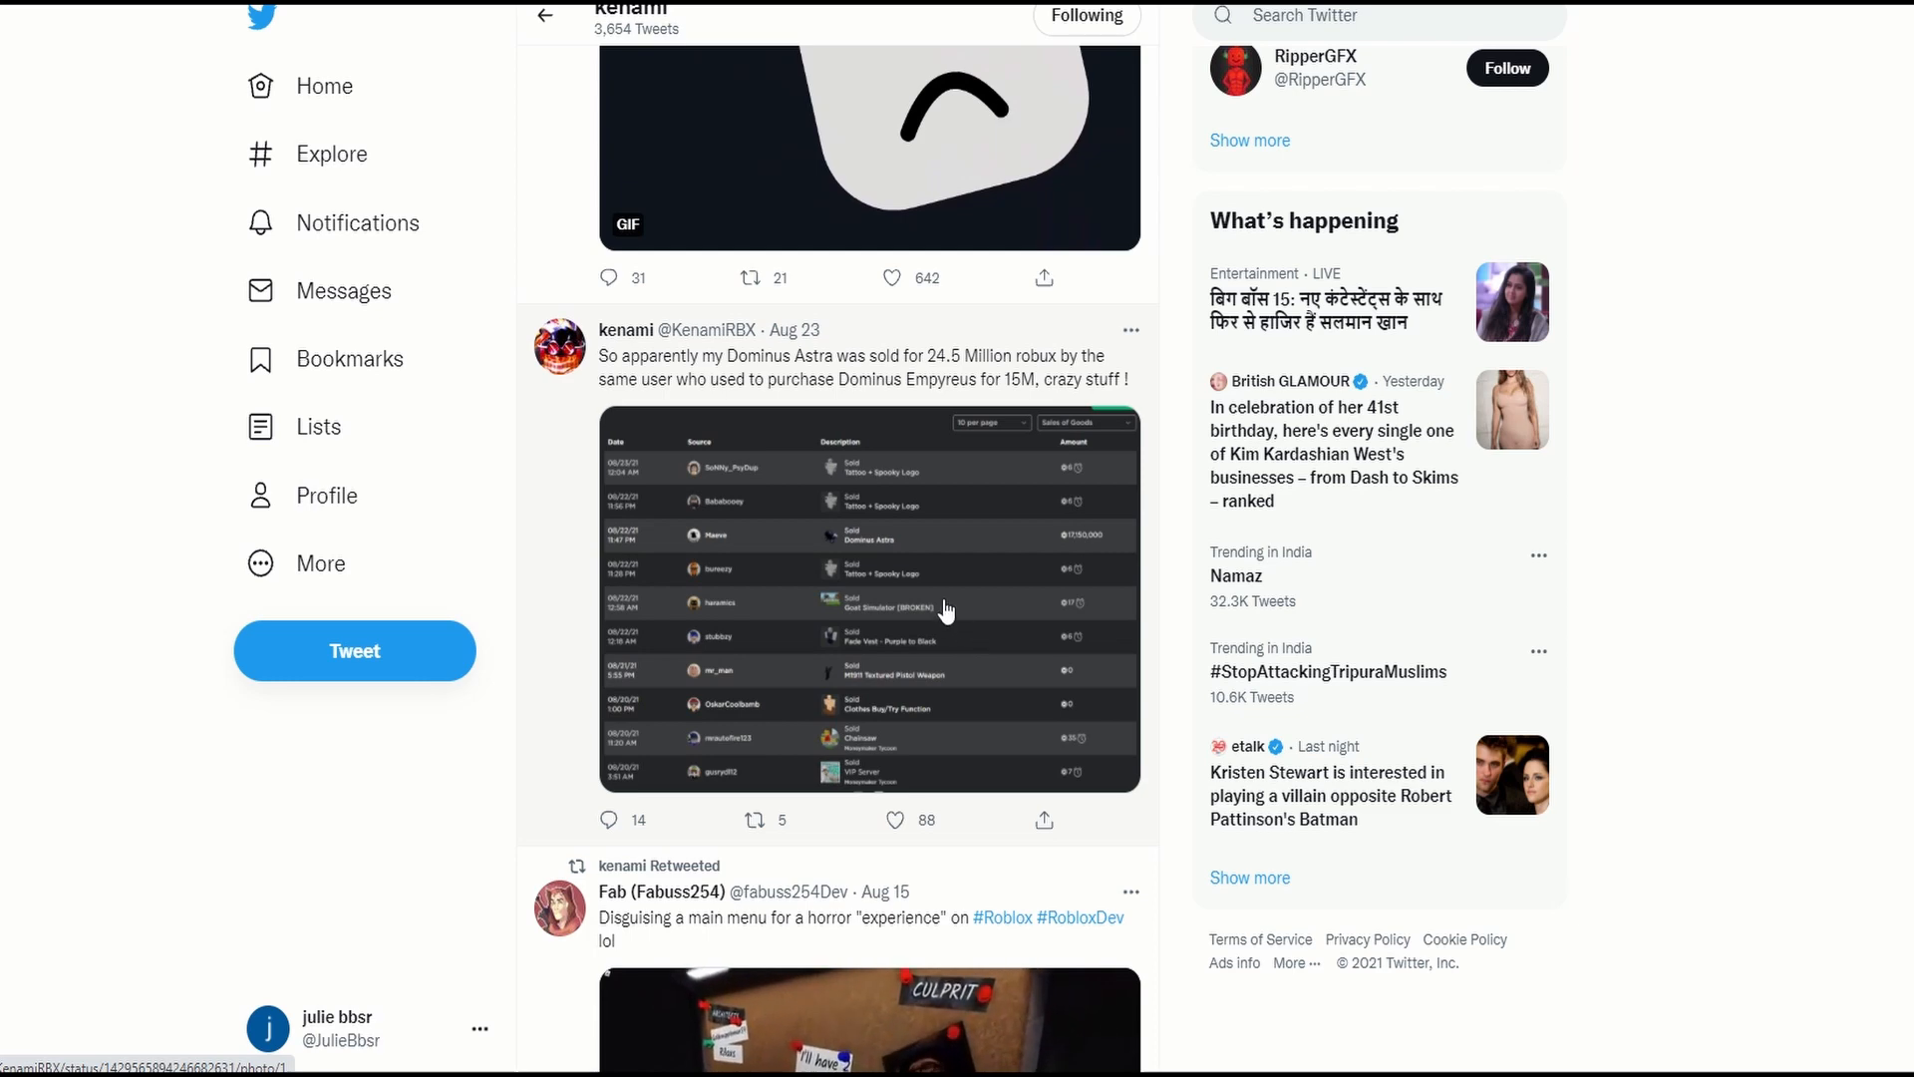